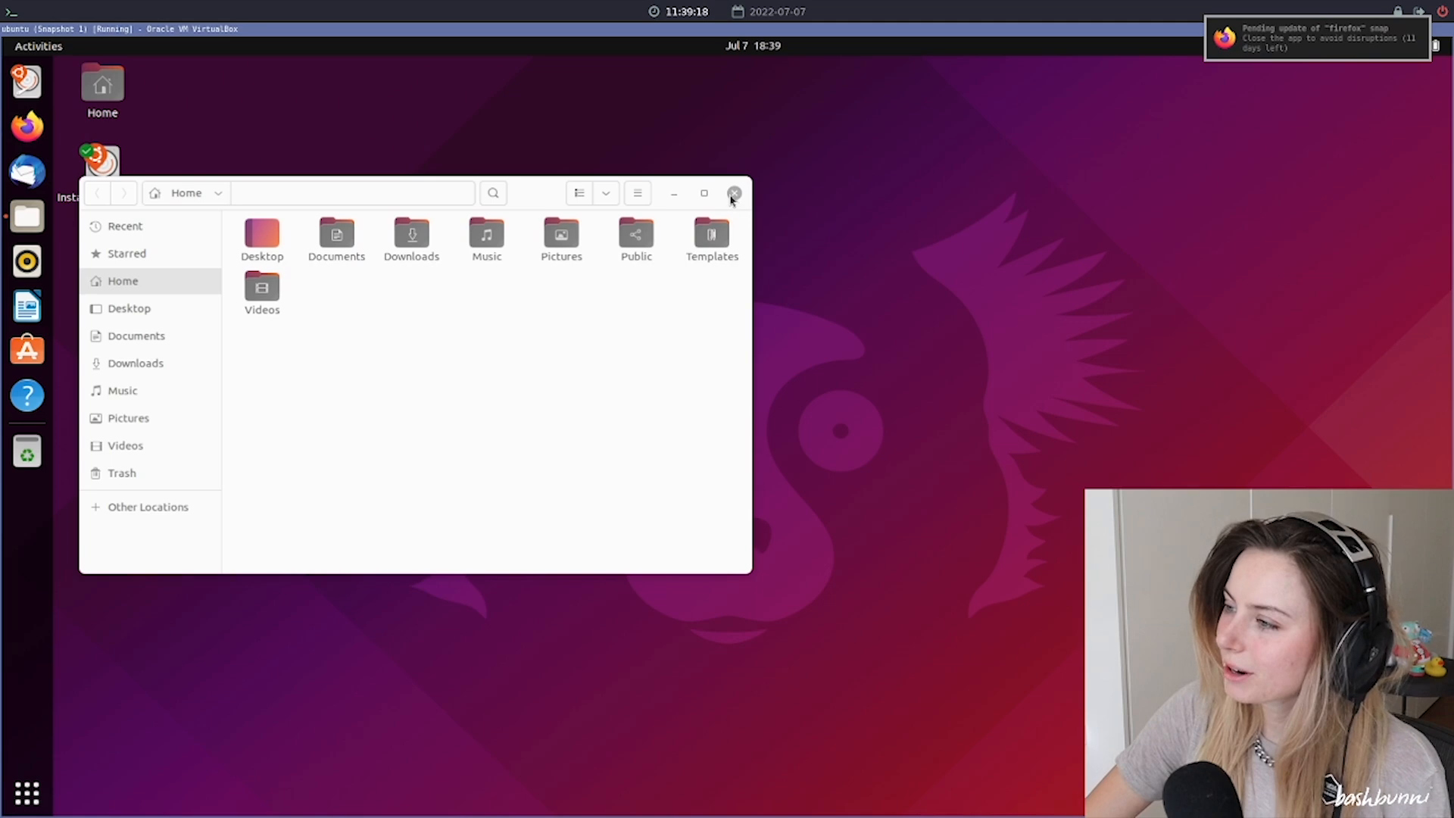
- Close the Files window showing the Home folder, leaving the Ubuntu desktop clear
click(734, 193)
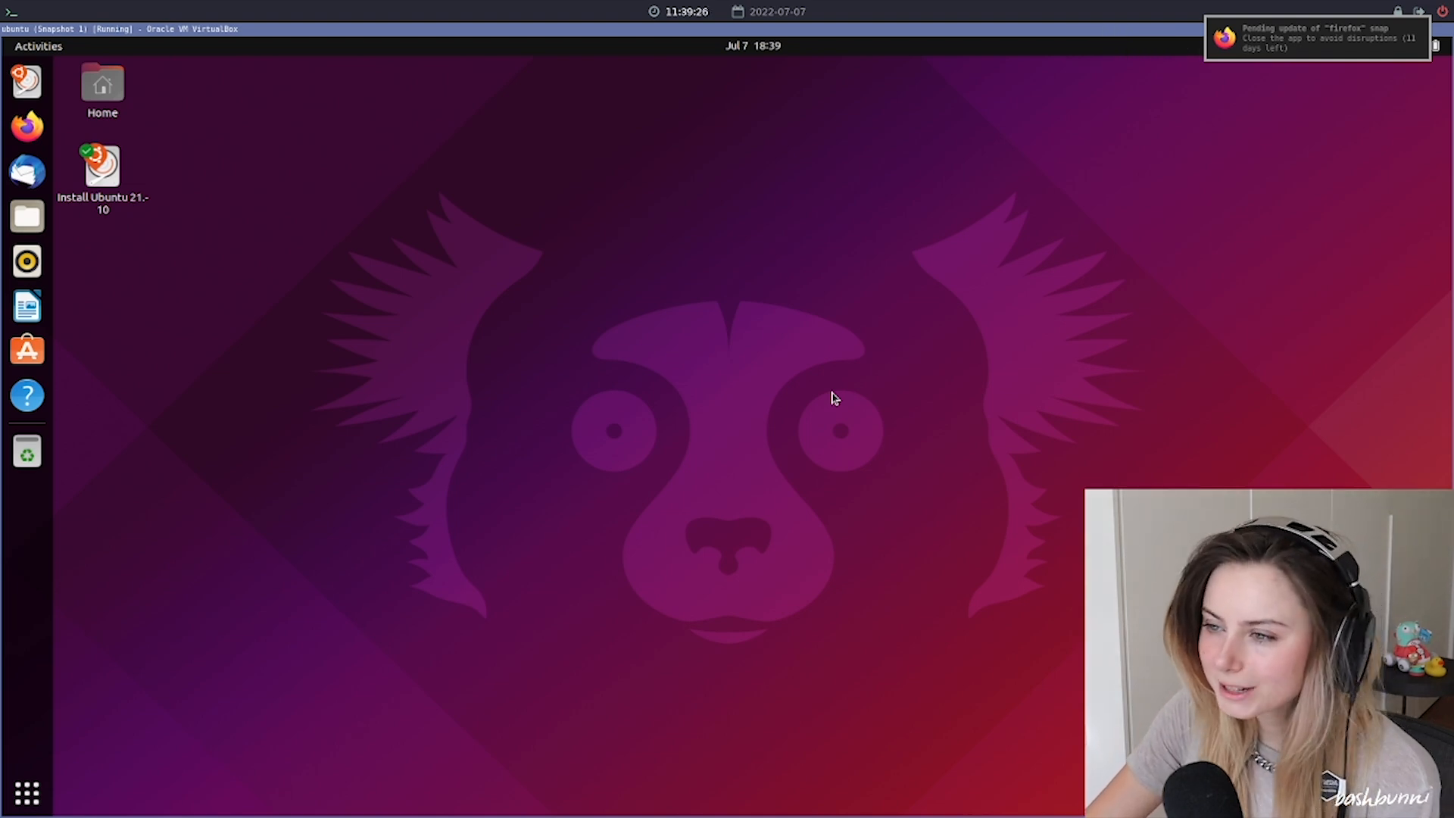
mouse_move(531, 355)
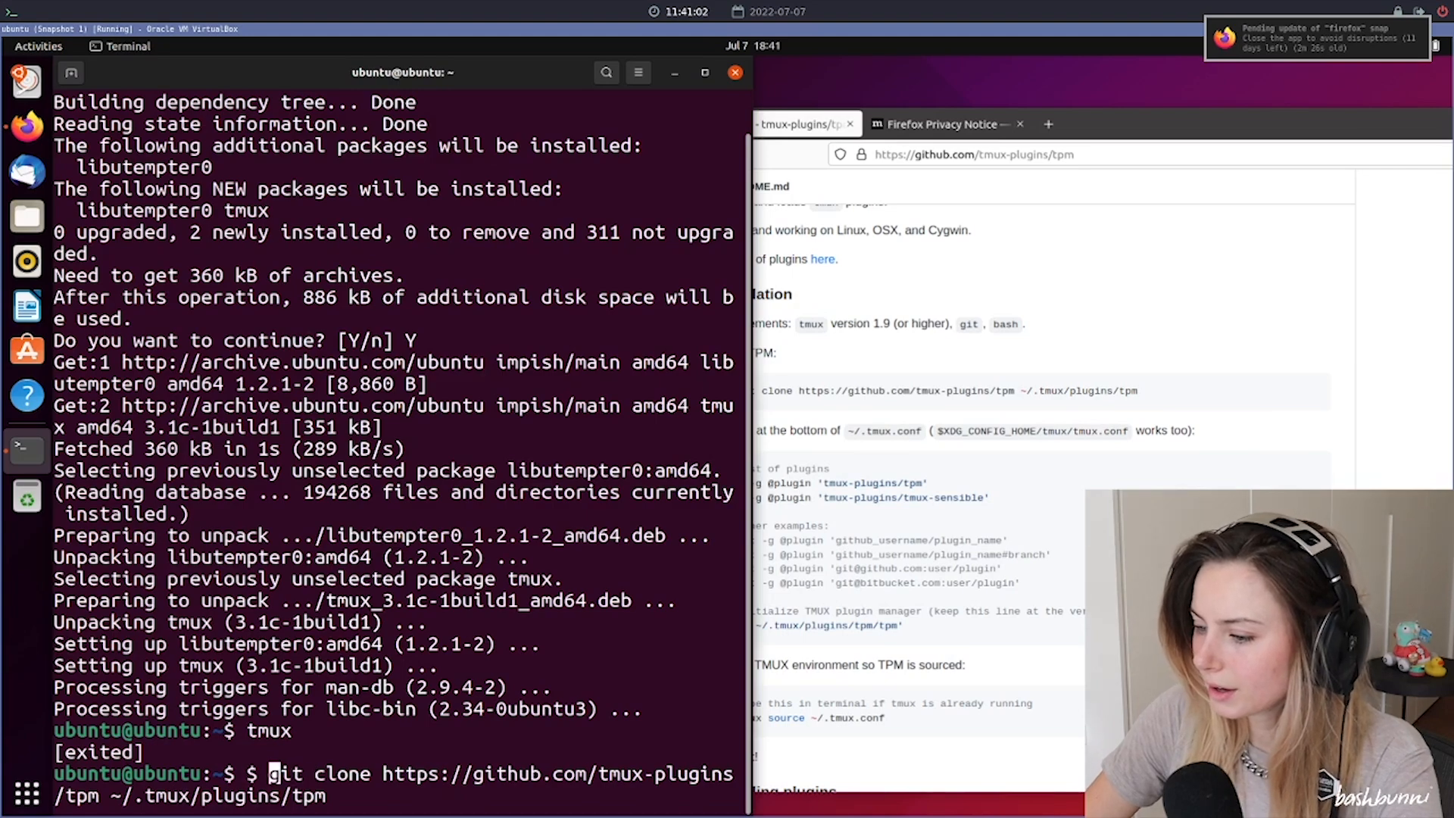
- Install git via sudo apt, then clone tmux-plugins/tpm into ~/.tmux/plugins/tpm
key(Return)
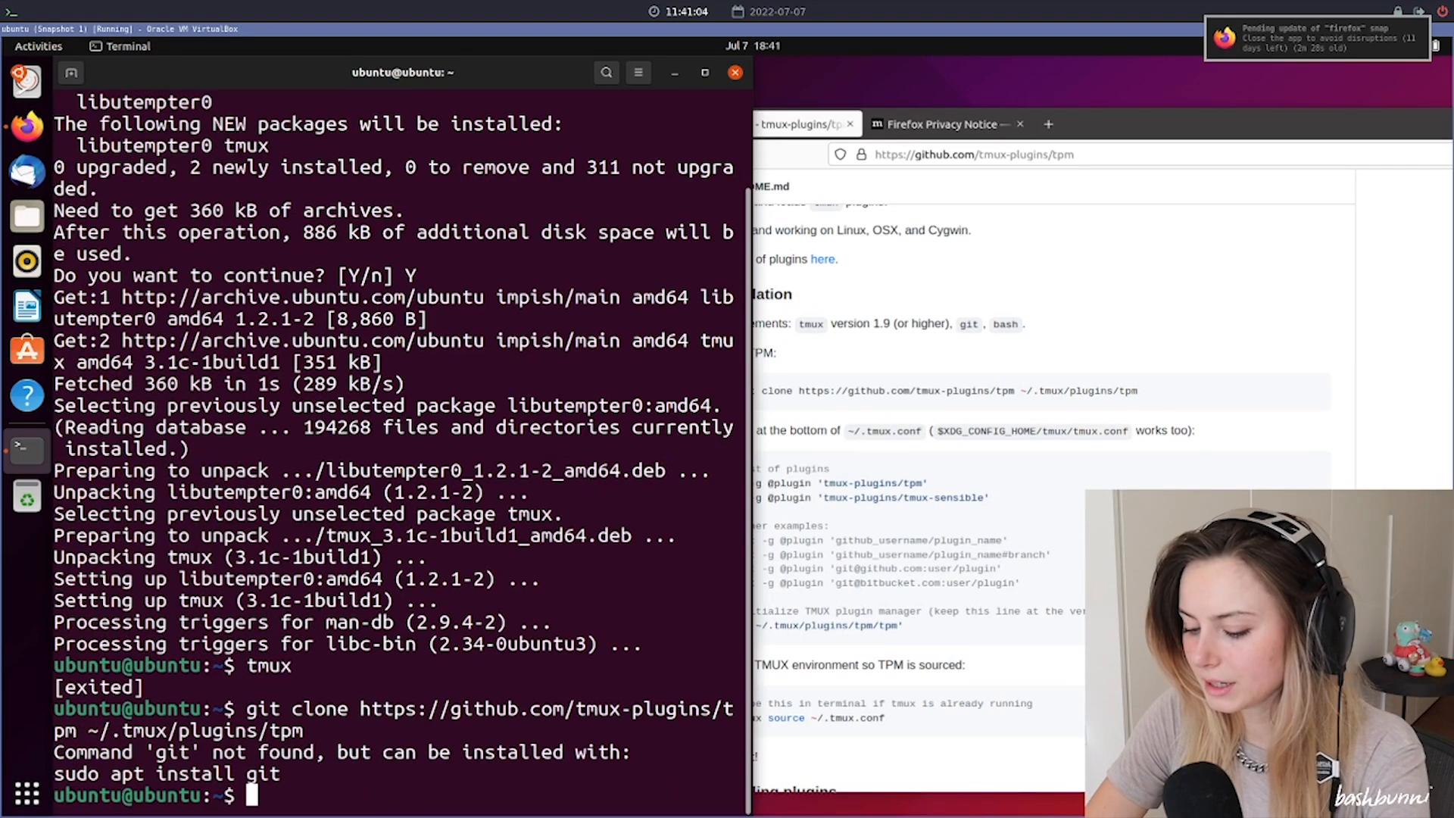
text(sudo apt install git)
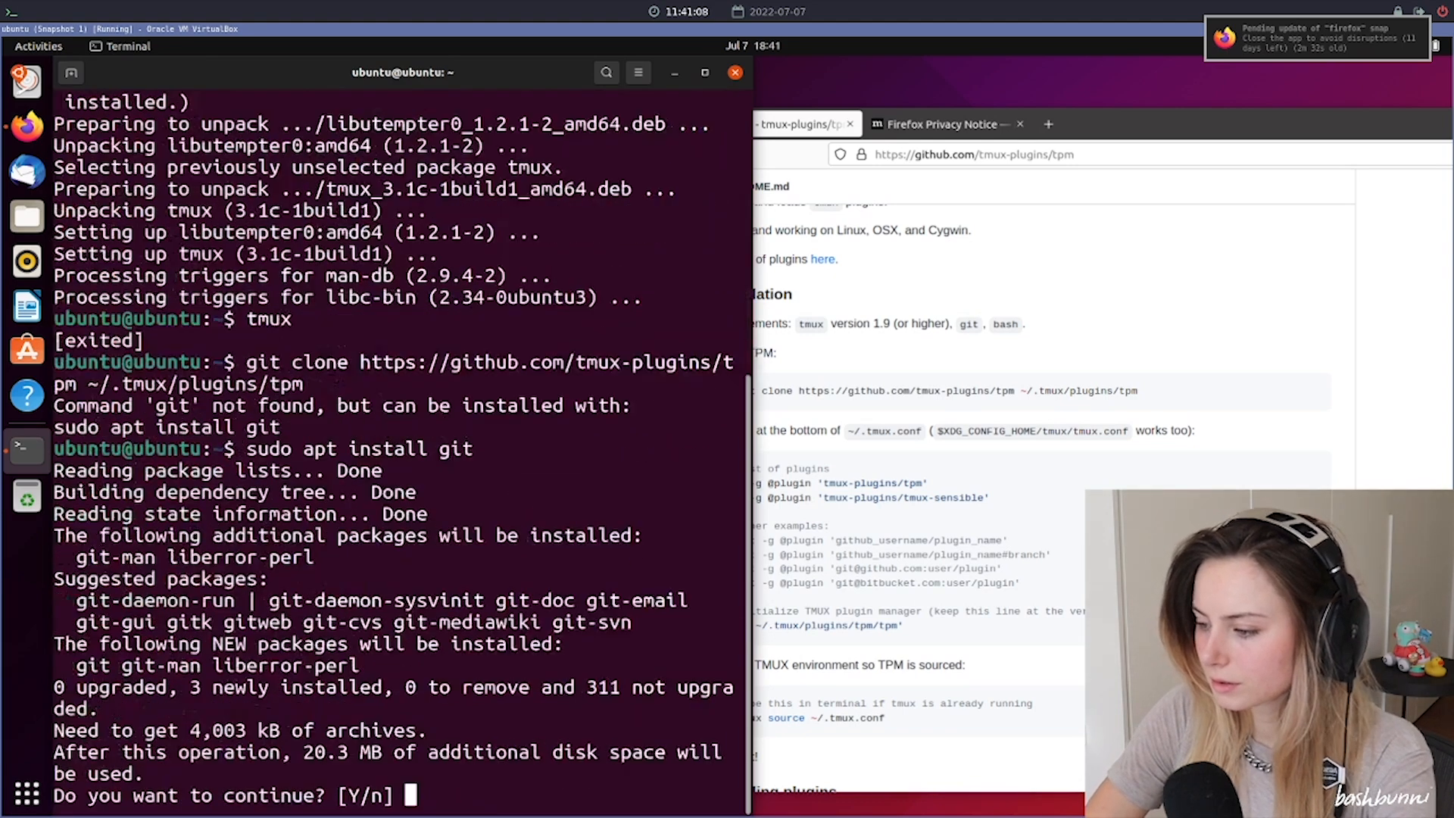
text(Y)
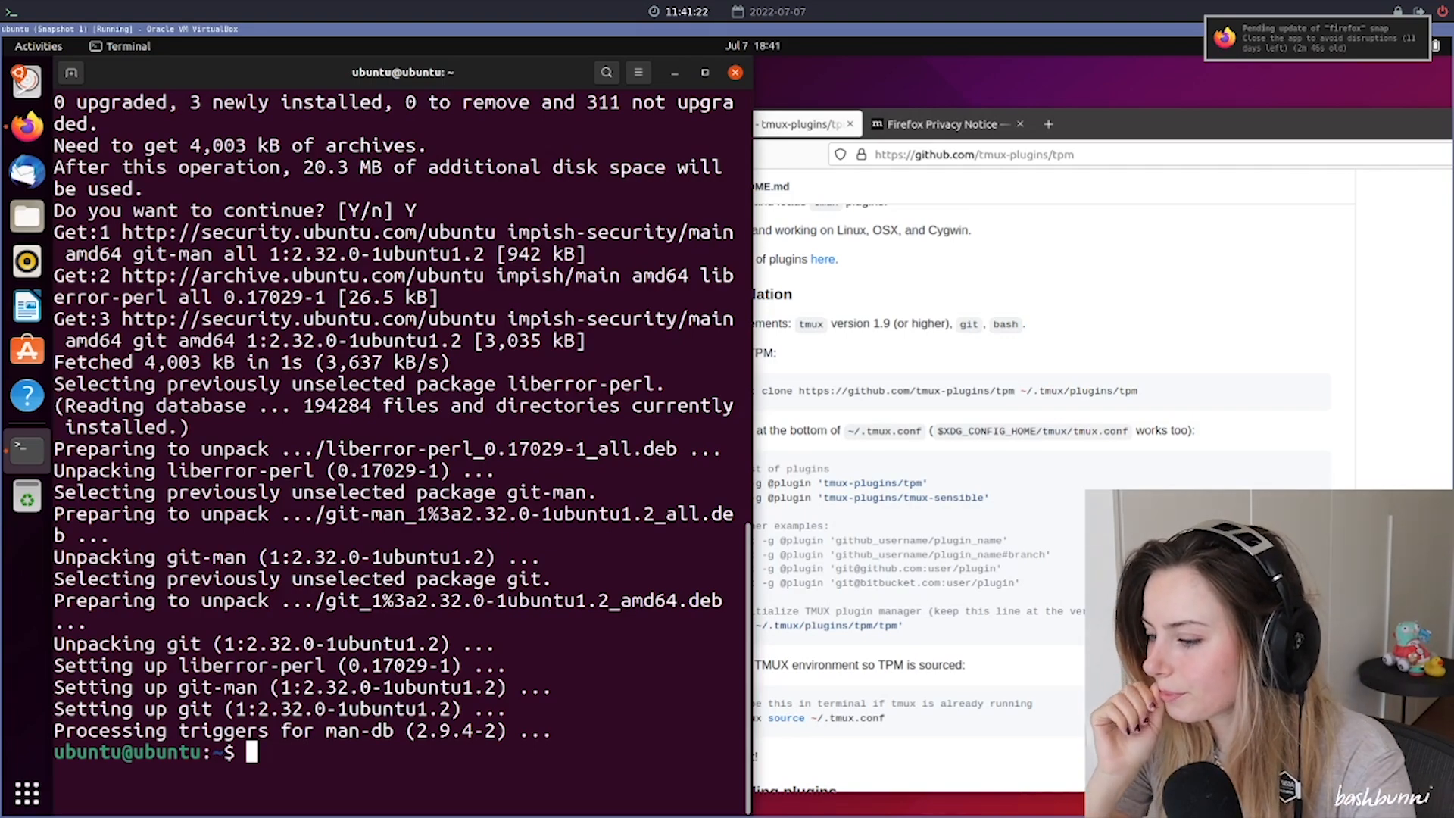
text(git clone https://github.com/tmux-plugins/tpm ~/.tmux/plugins/tpm)
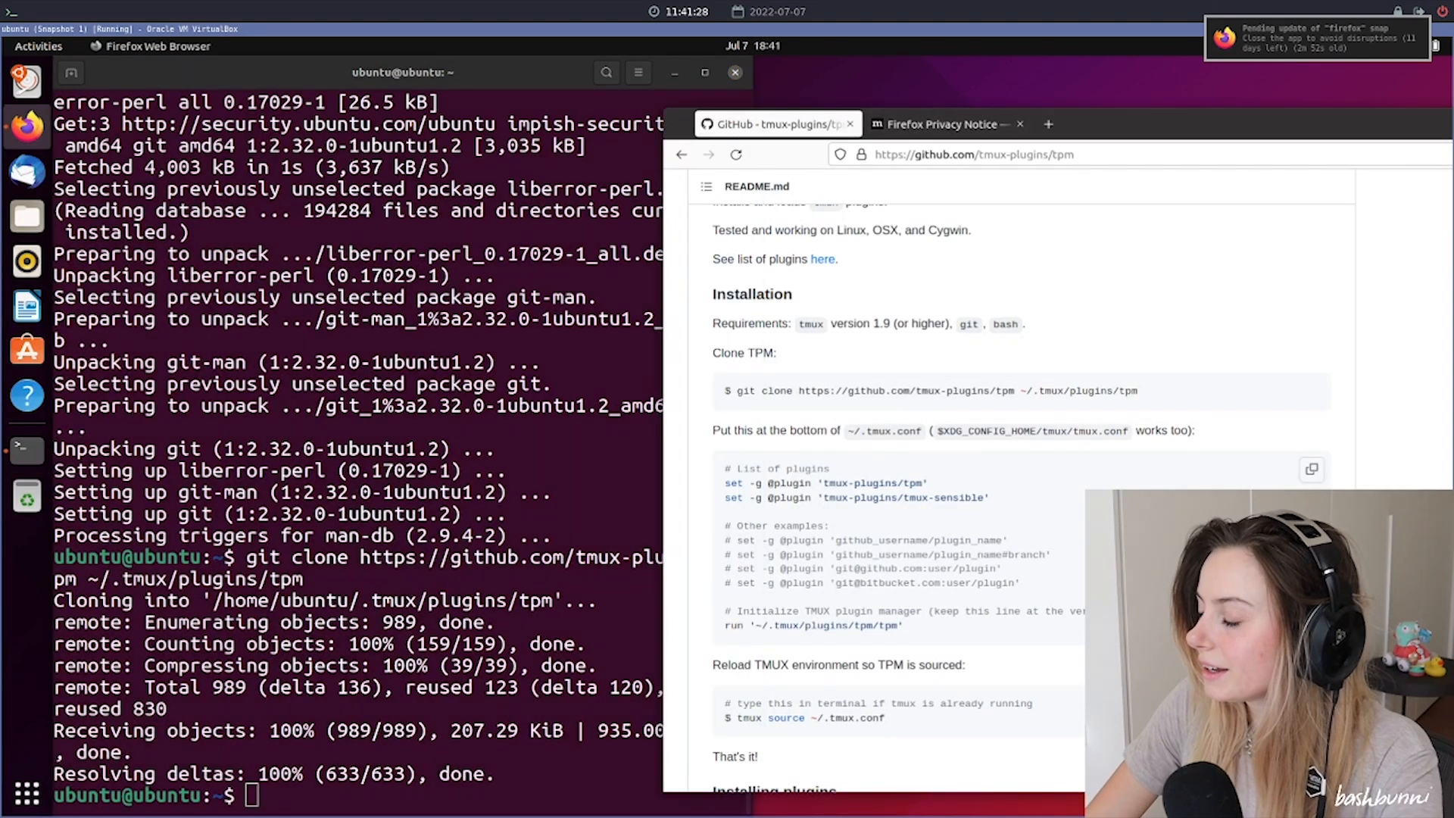
- Browse to the bashbunni dotfiles repository on GitHub and view its .tmux.conf
click(942, 124)
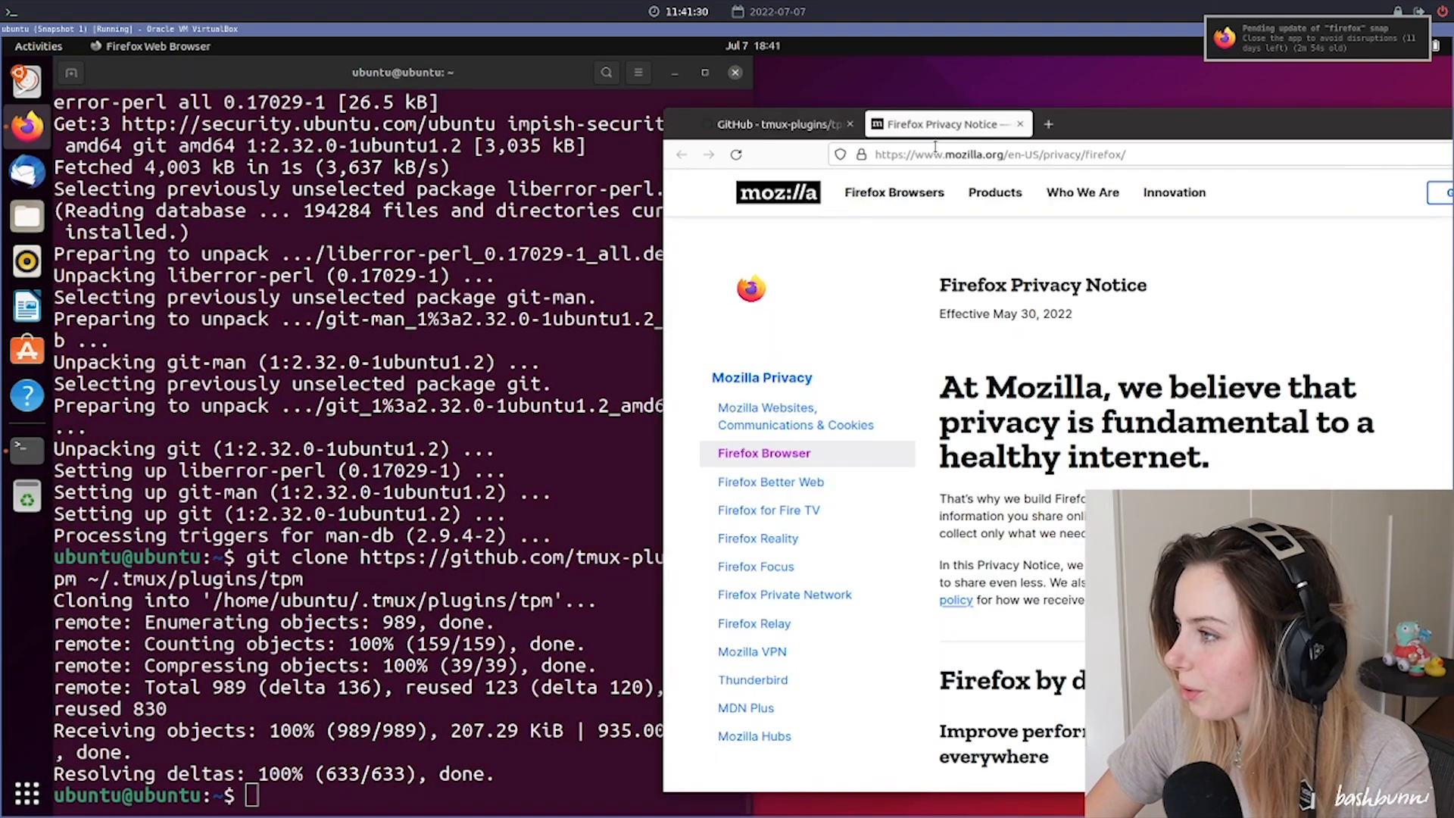
text(github.com/bashbun)
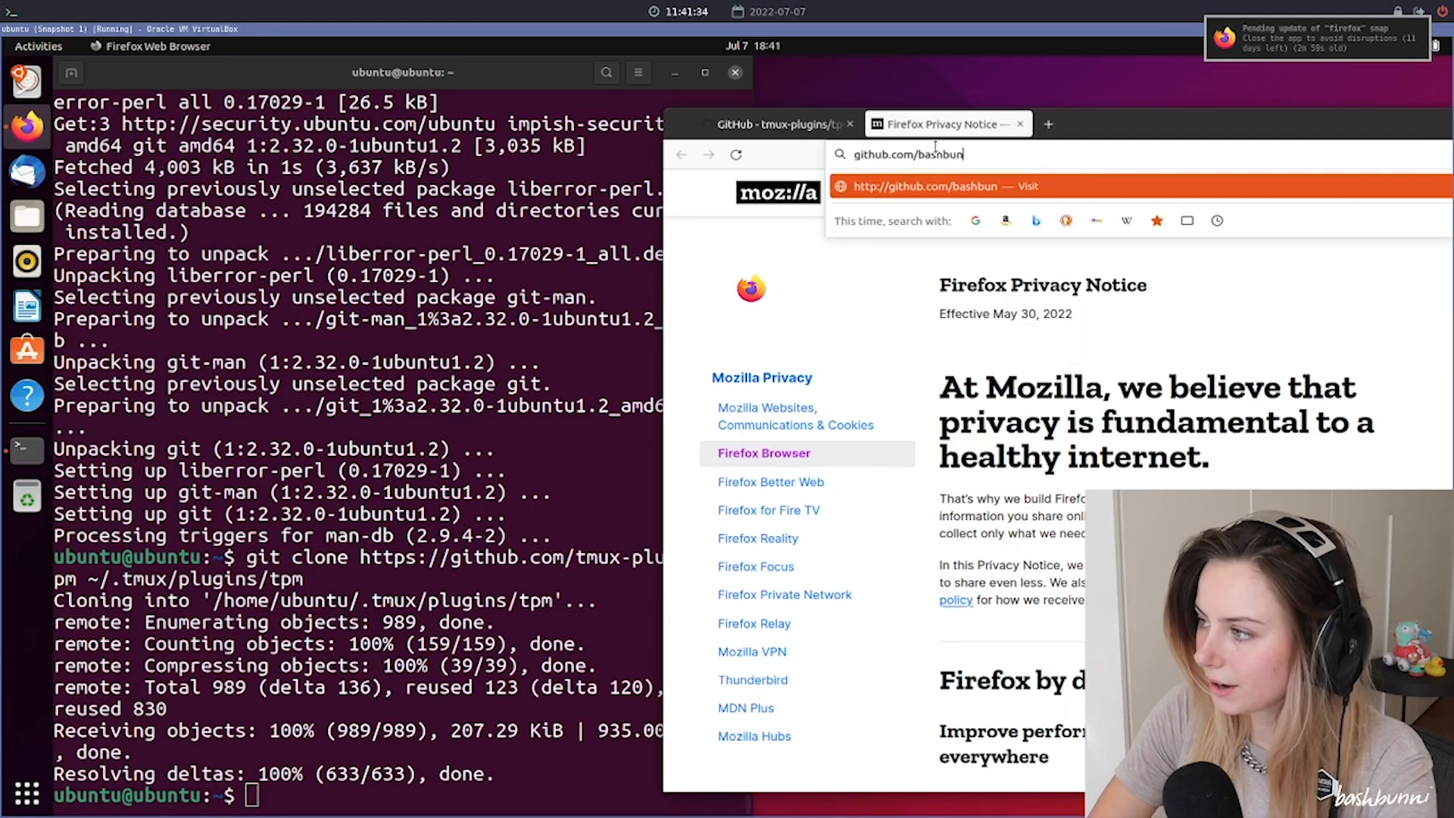
text(ni/dotfiles)
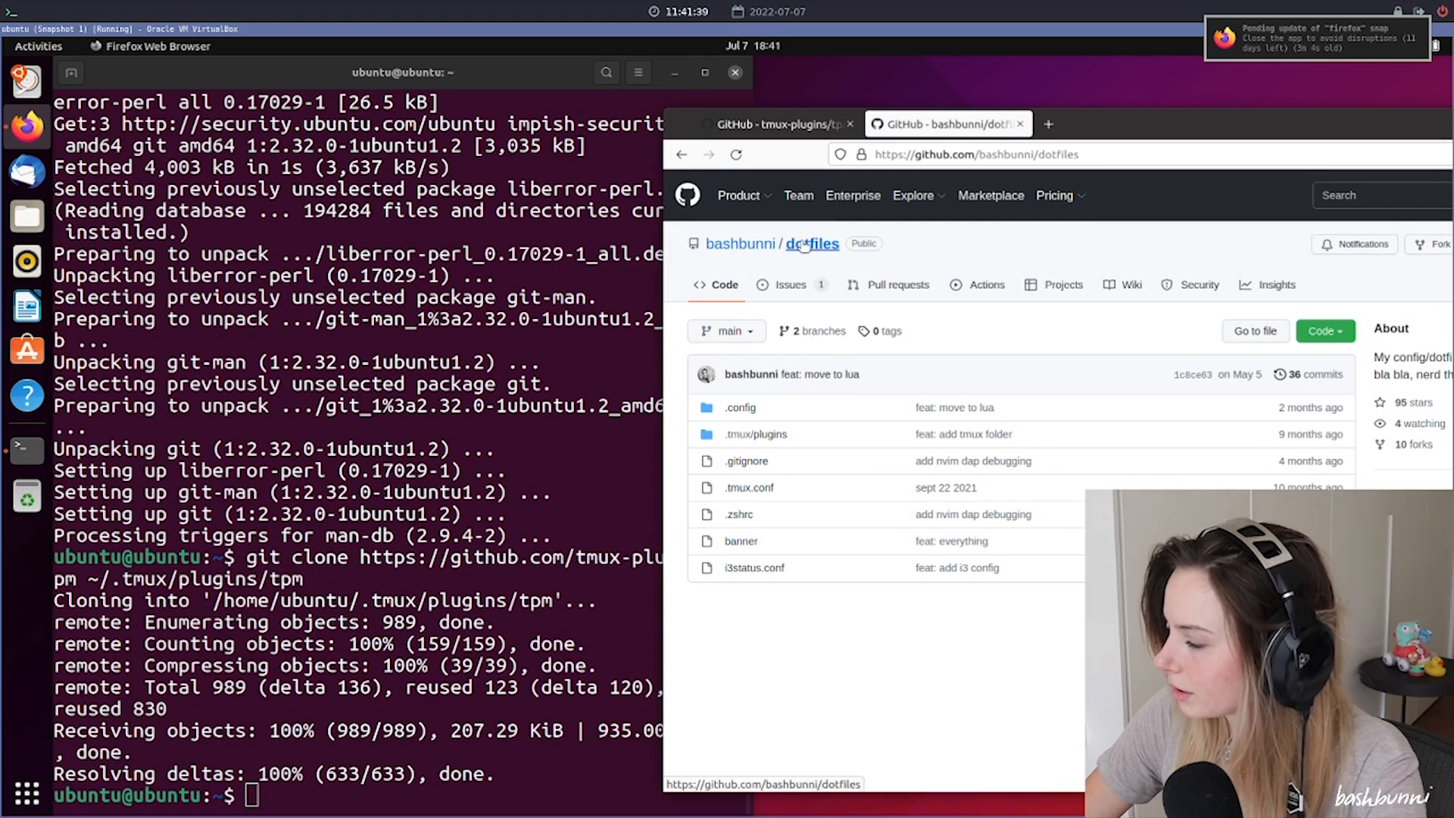
click(749, 487)
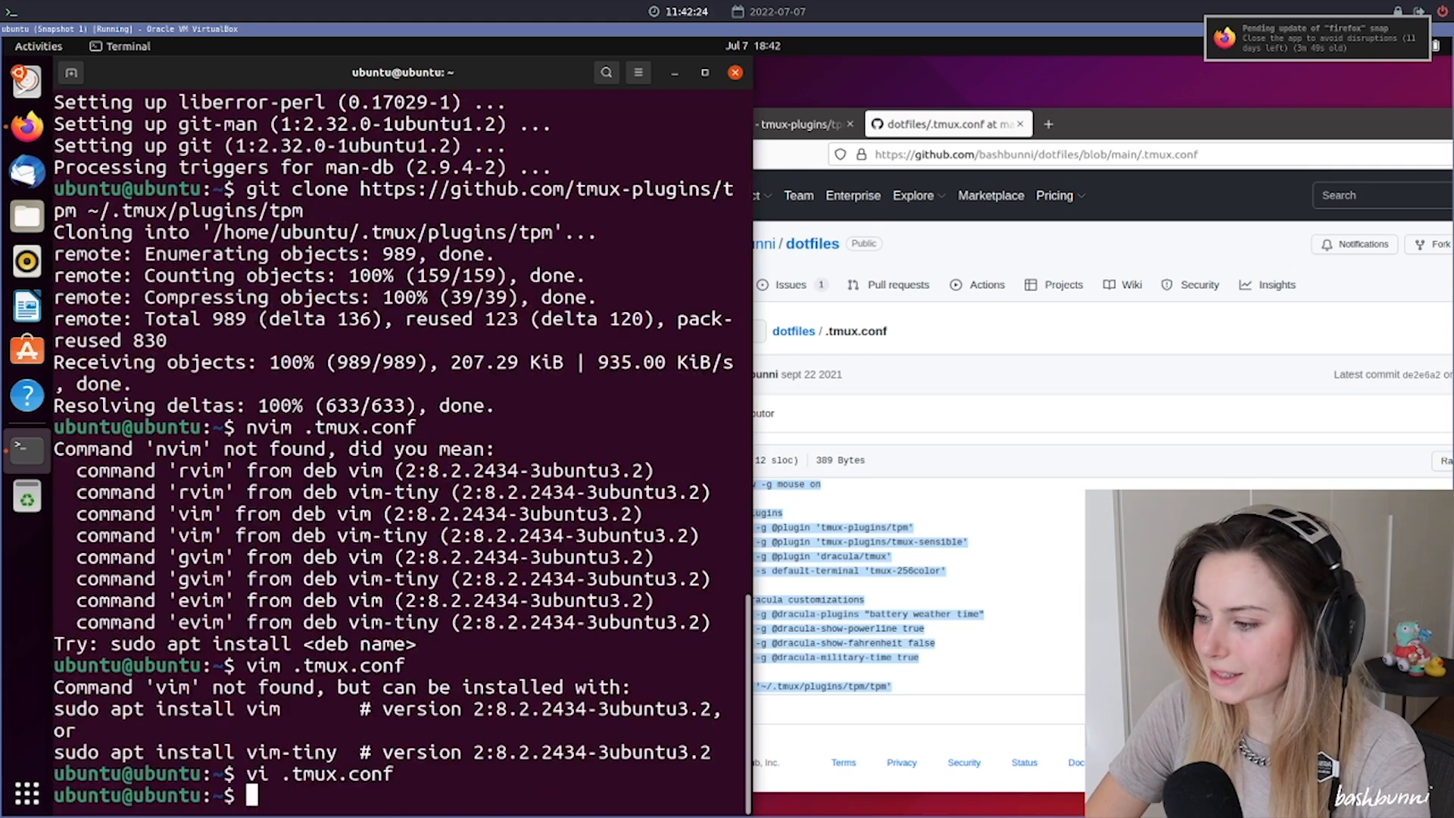
- Start a tmux session to load the plugins and Dracula status bar, then exit
text(tmux new)
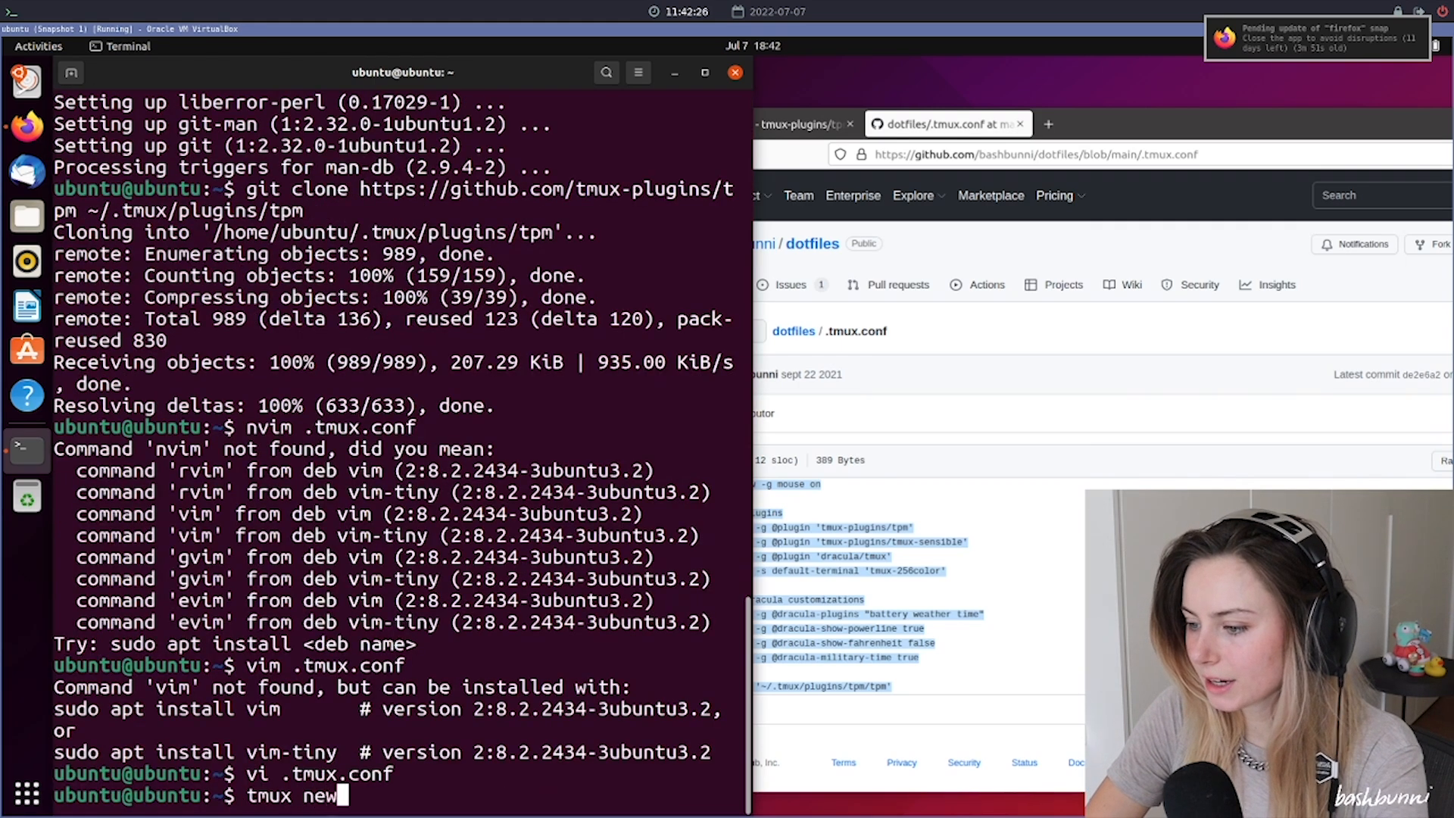
key(Return)
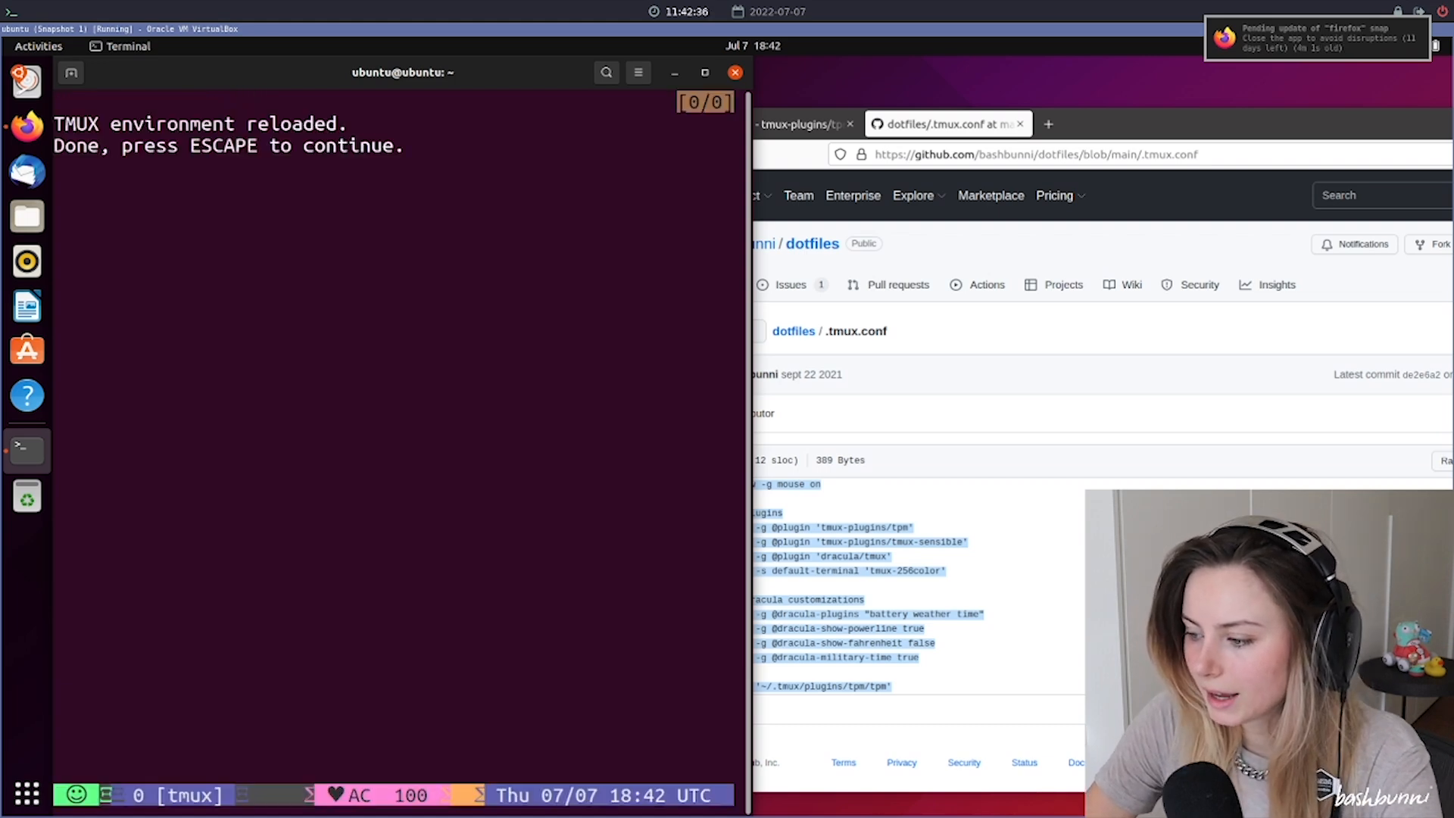
mouse_move(479, 577)
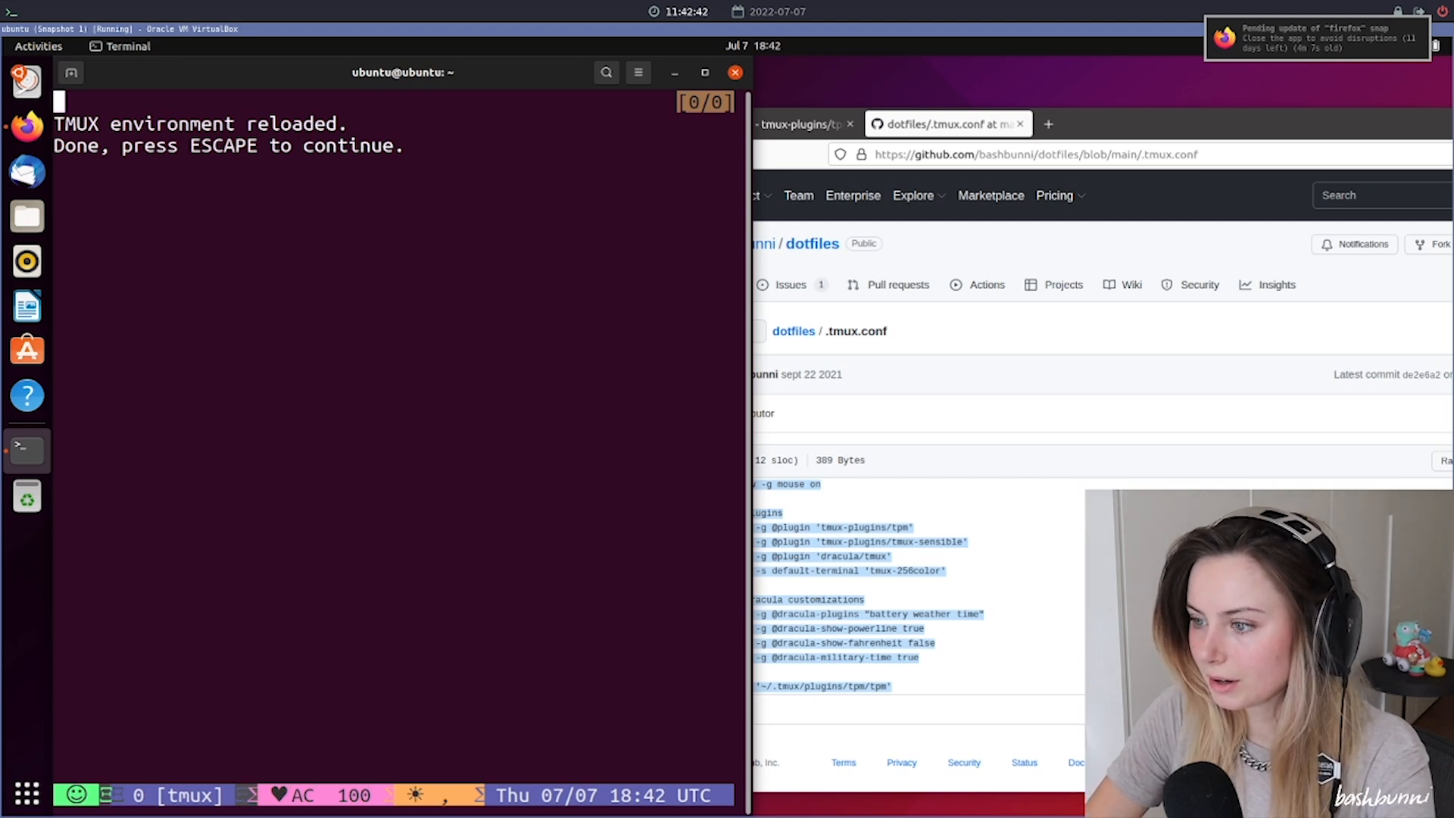
text(e)
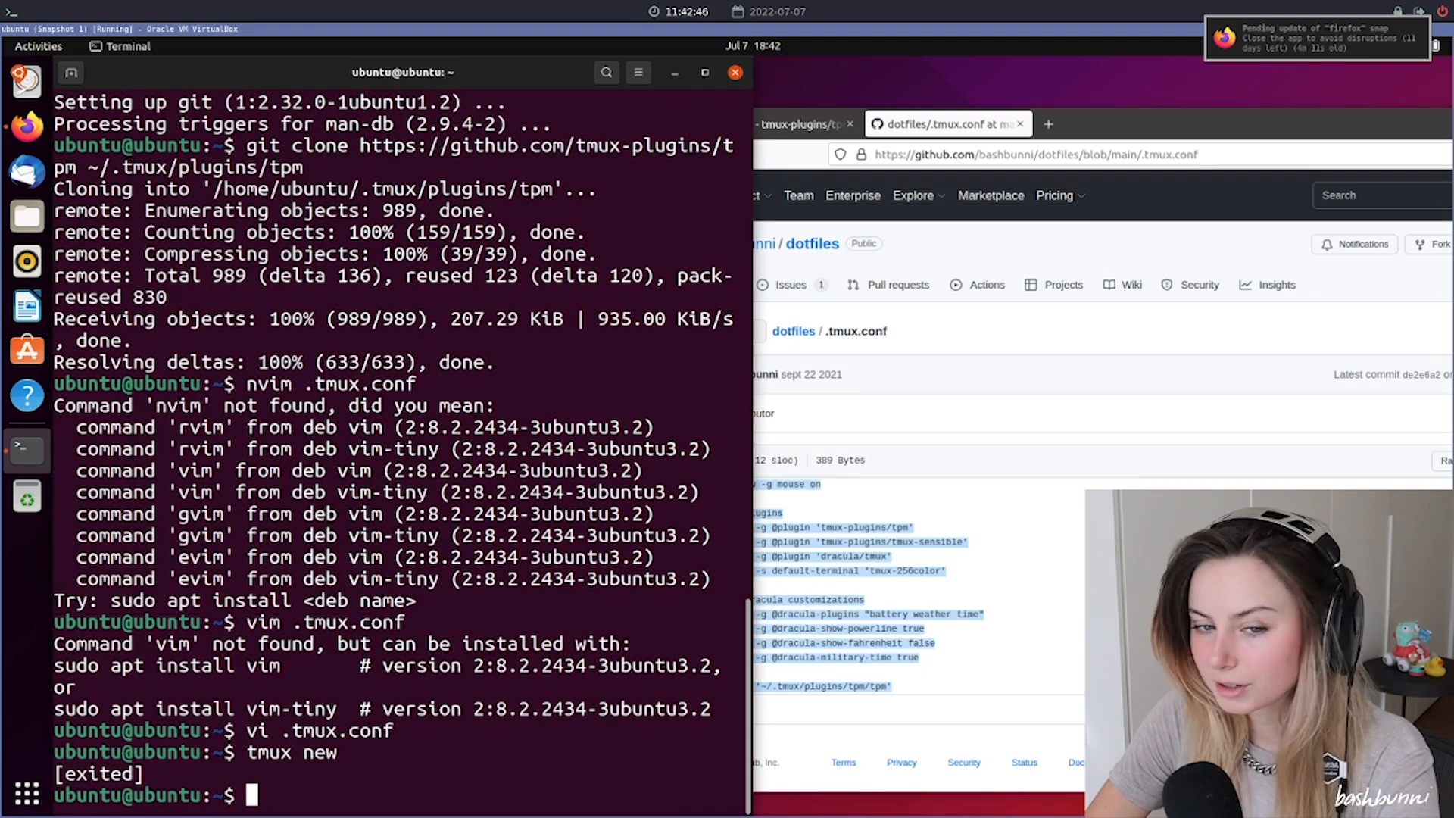
- Extract the 3270 Nerd Font archive into the ~/.fonts folder
click(1020, 520)
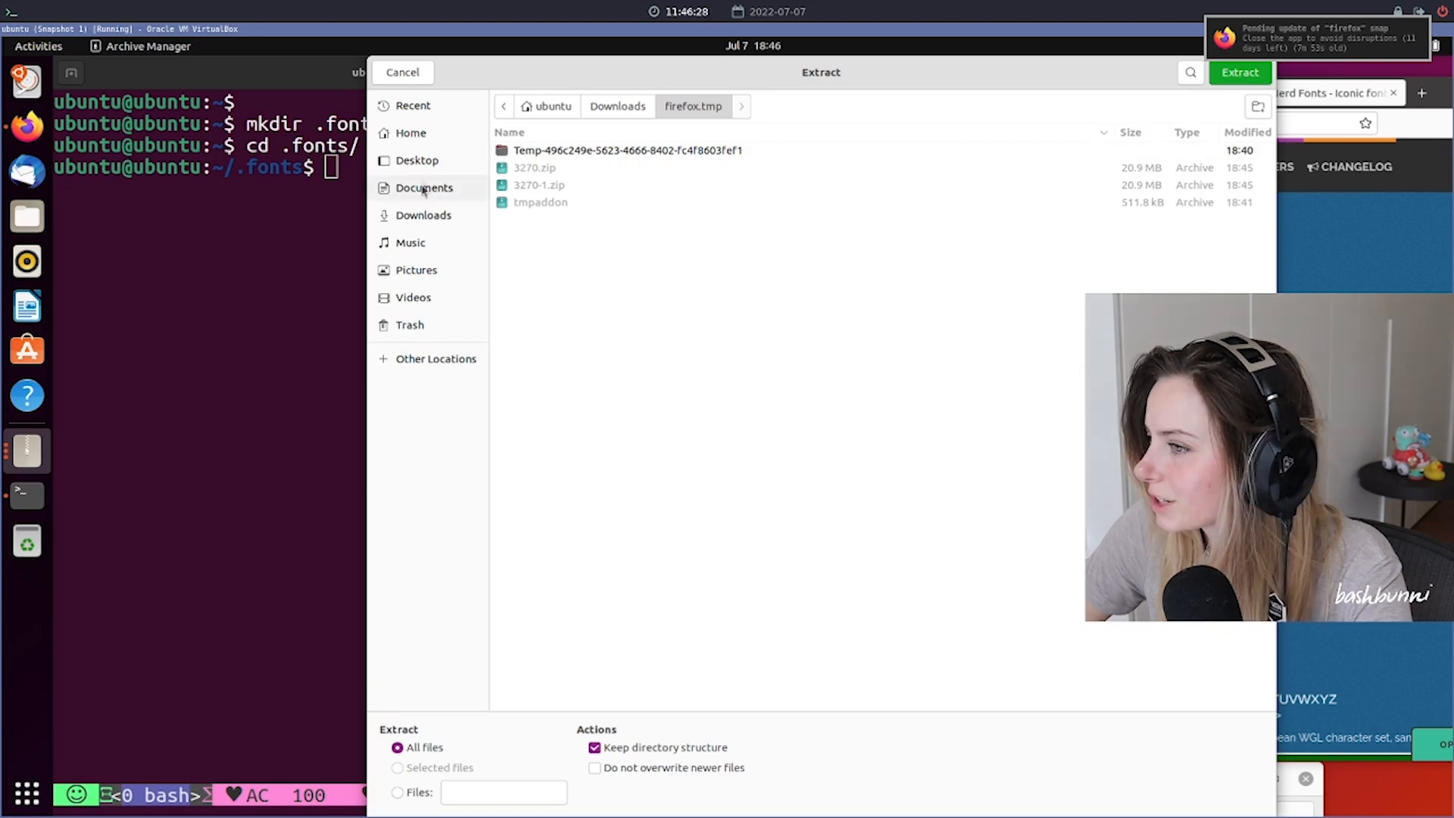
click(1240, 73)
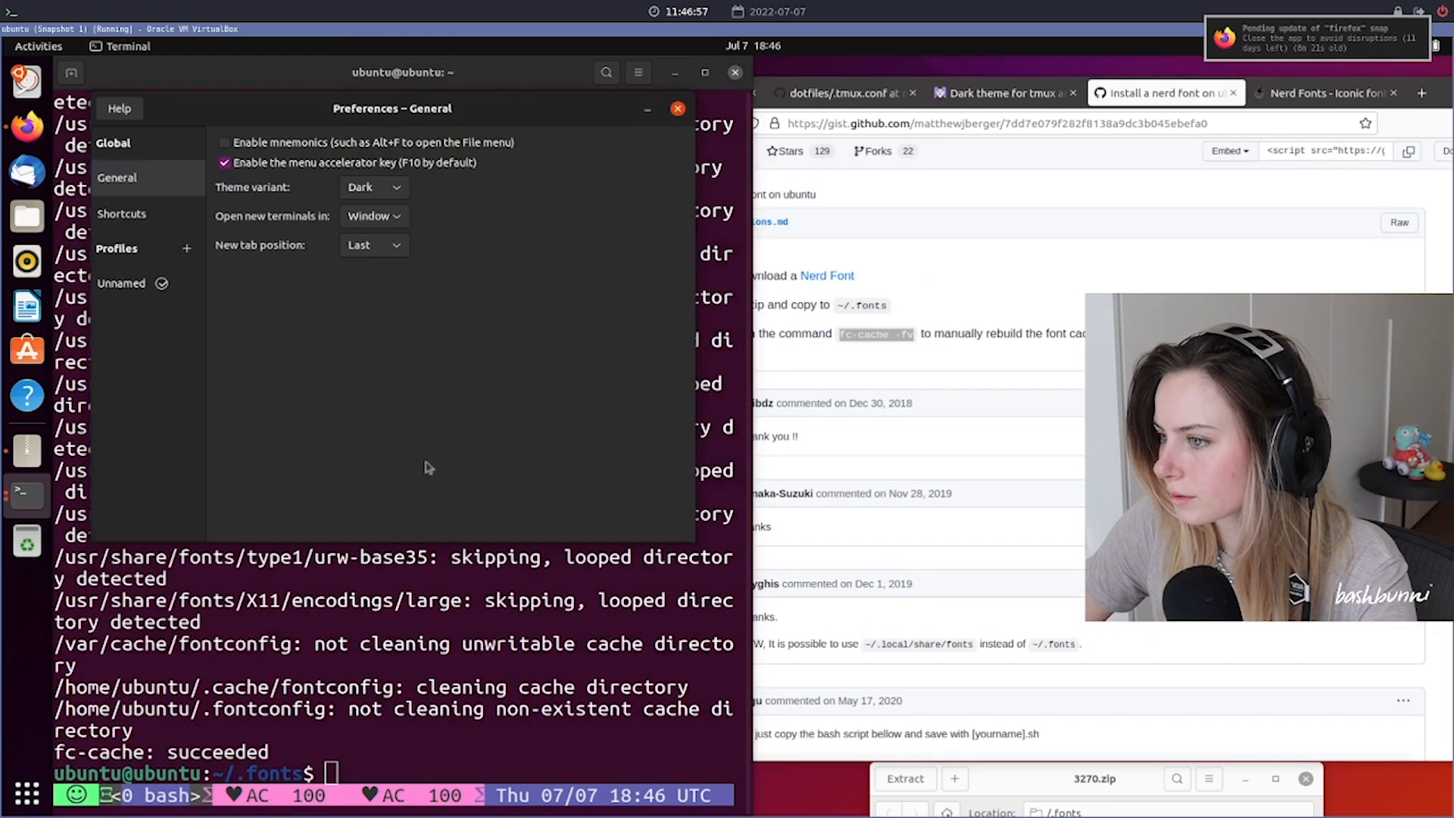
- Enable a custom font in the Unnamed profile and choose a 3270 Nerd Font
click(121, 282)
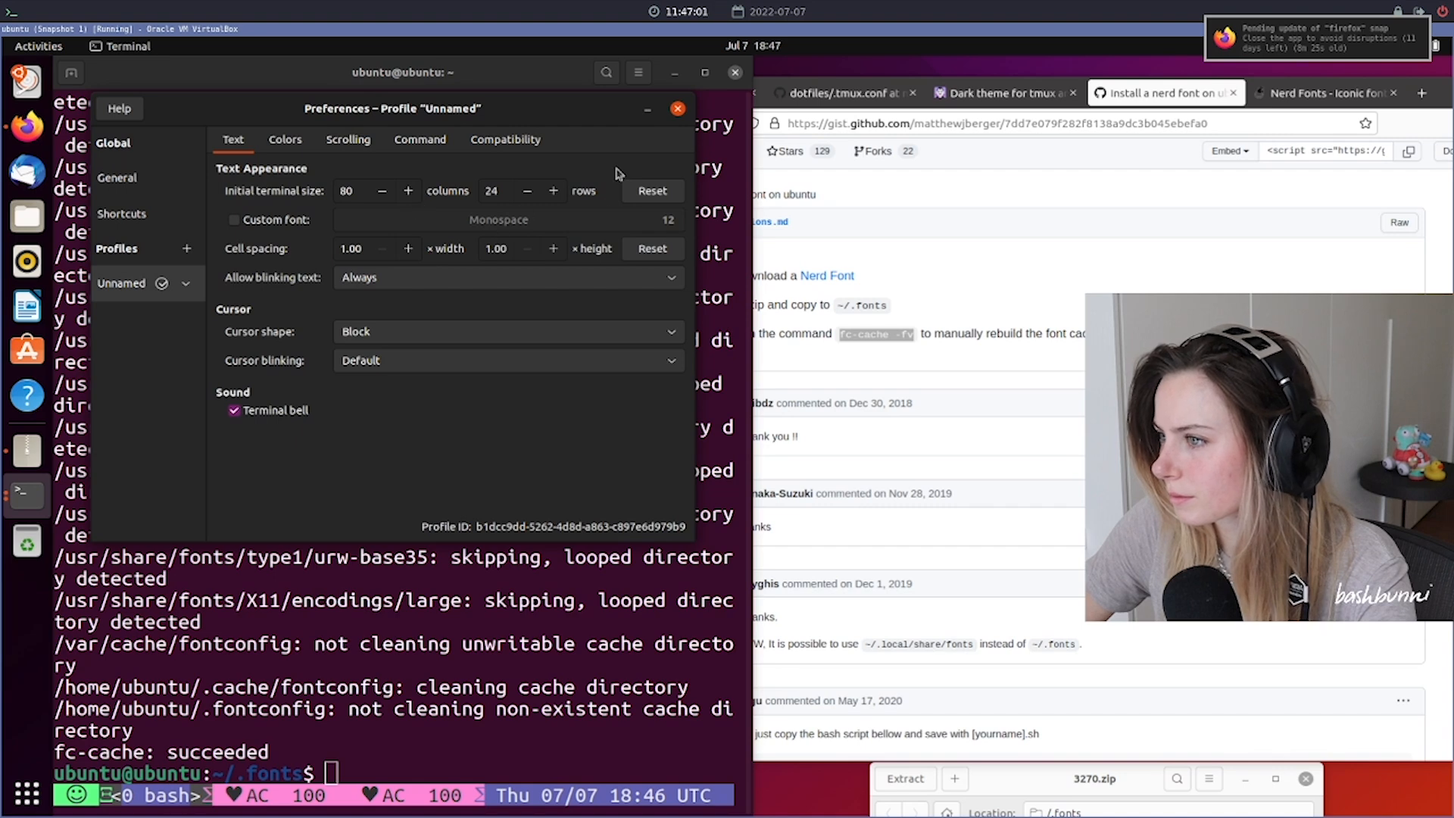
click(499, 220)
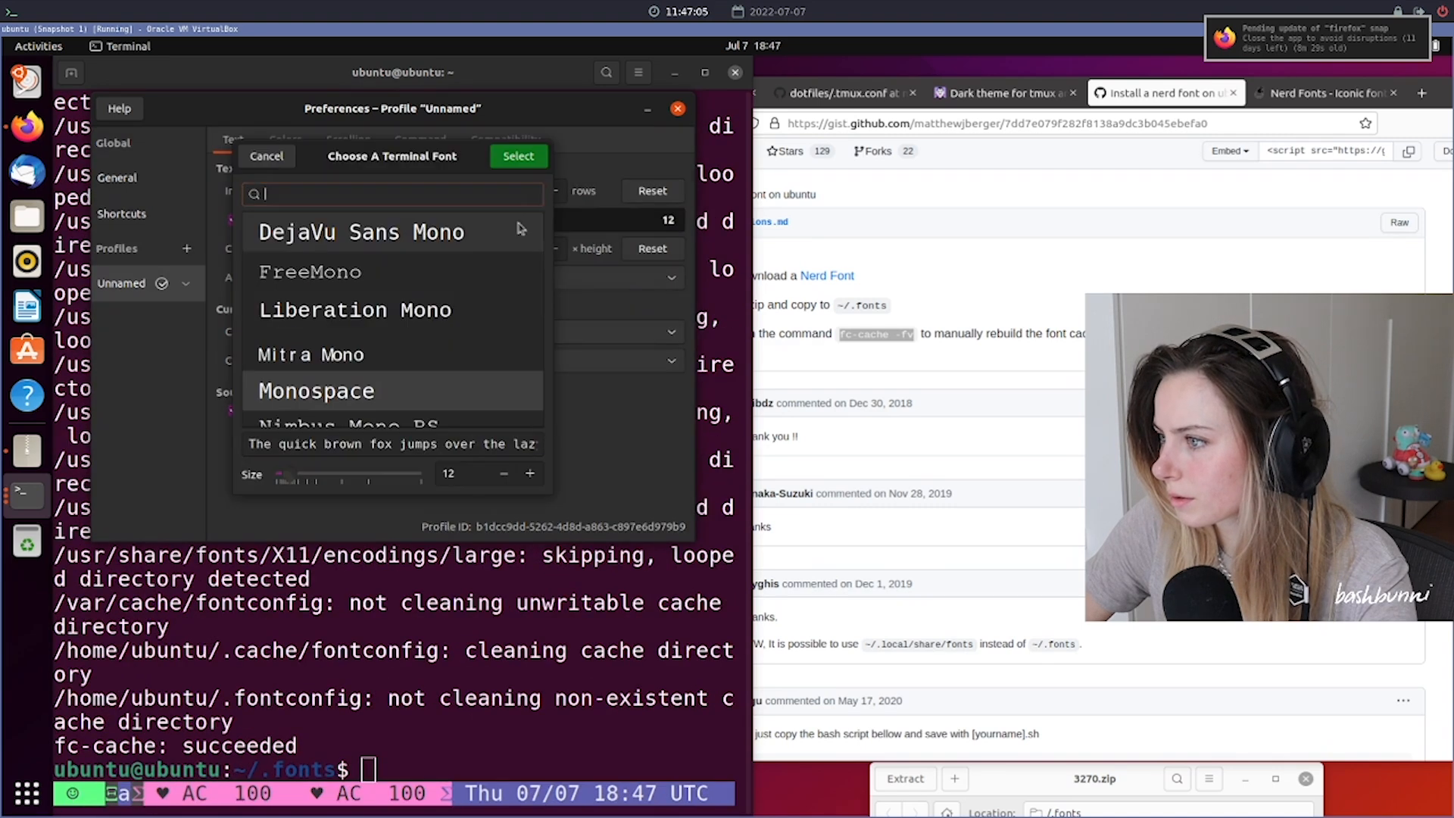
text(n)
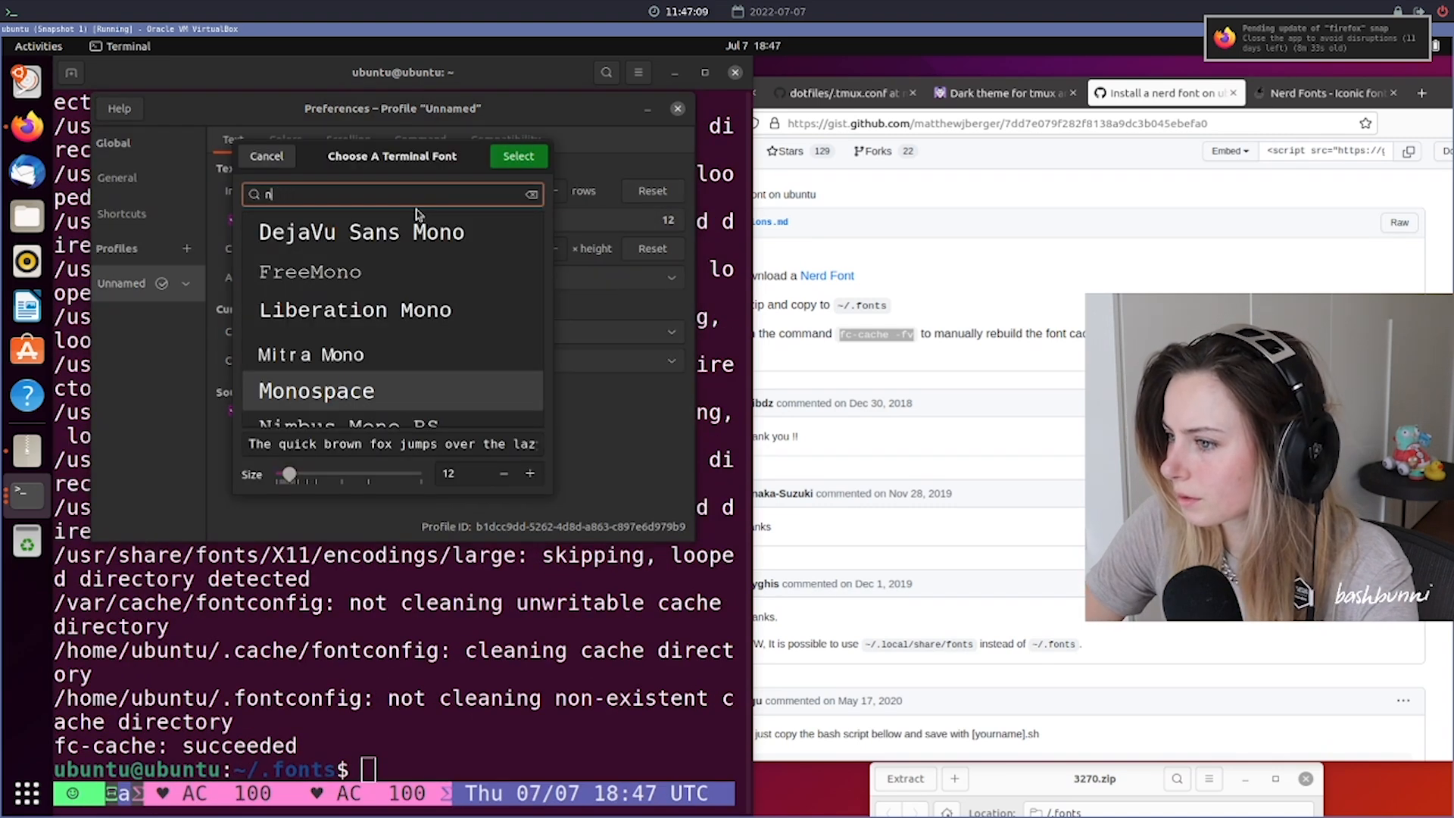
scroll(down, 3)
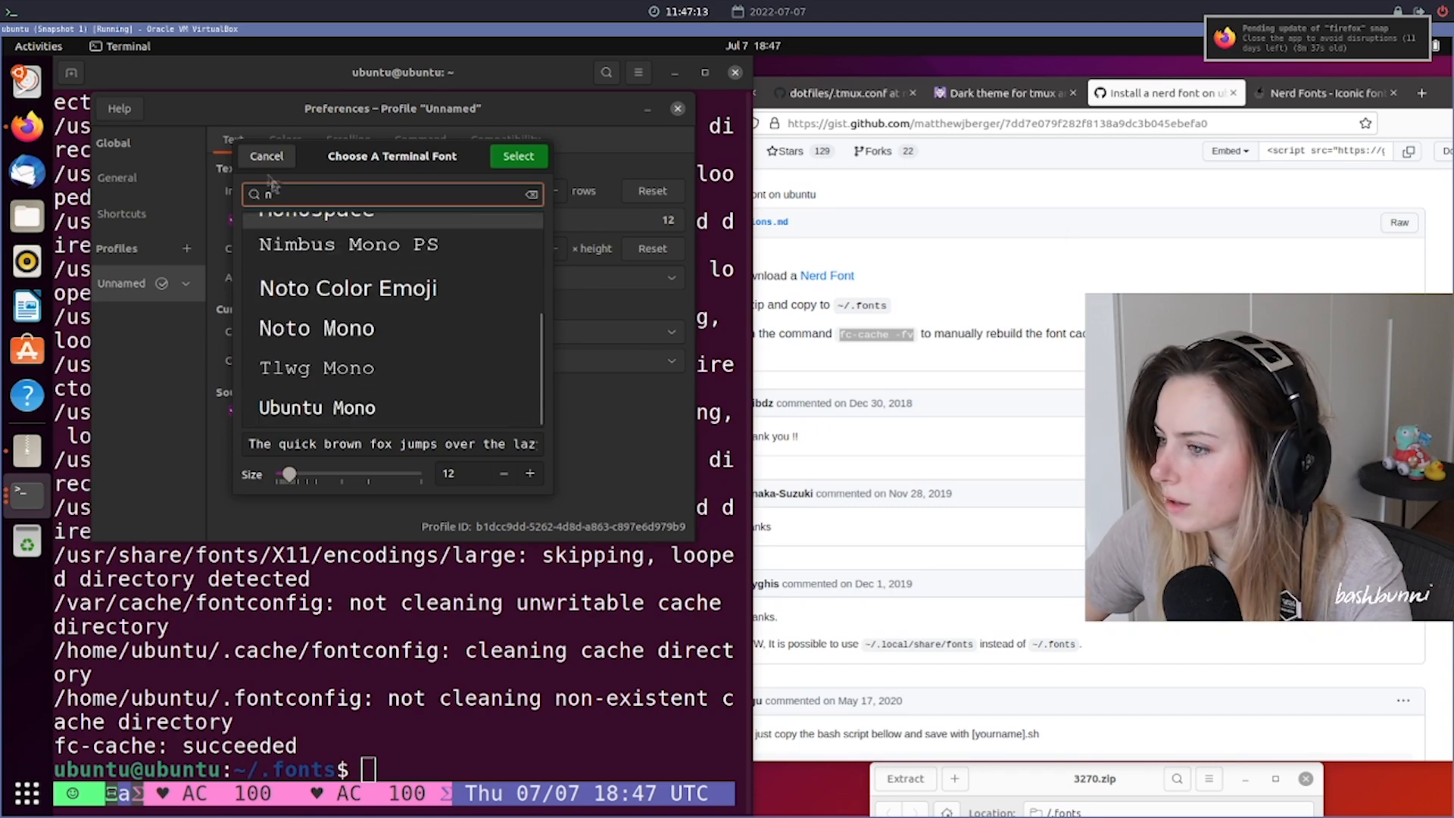
click(266, 154)
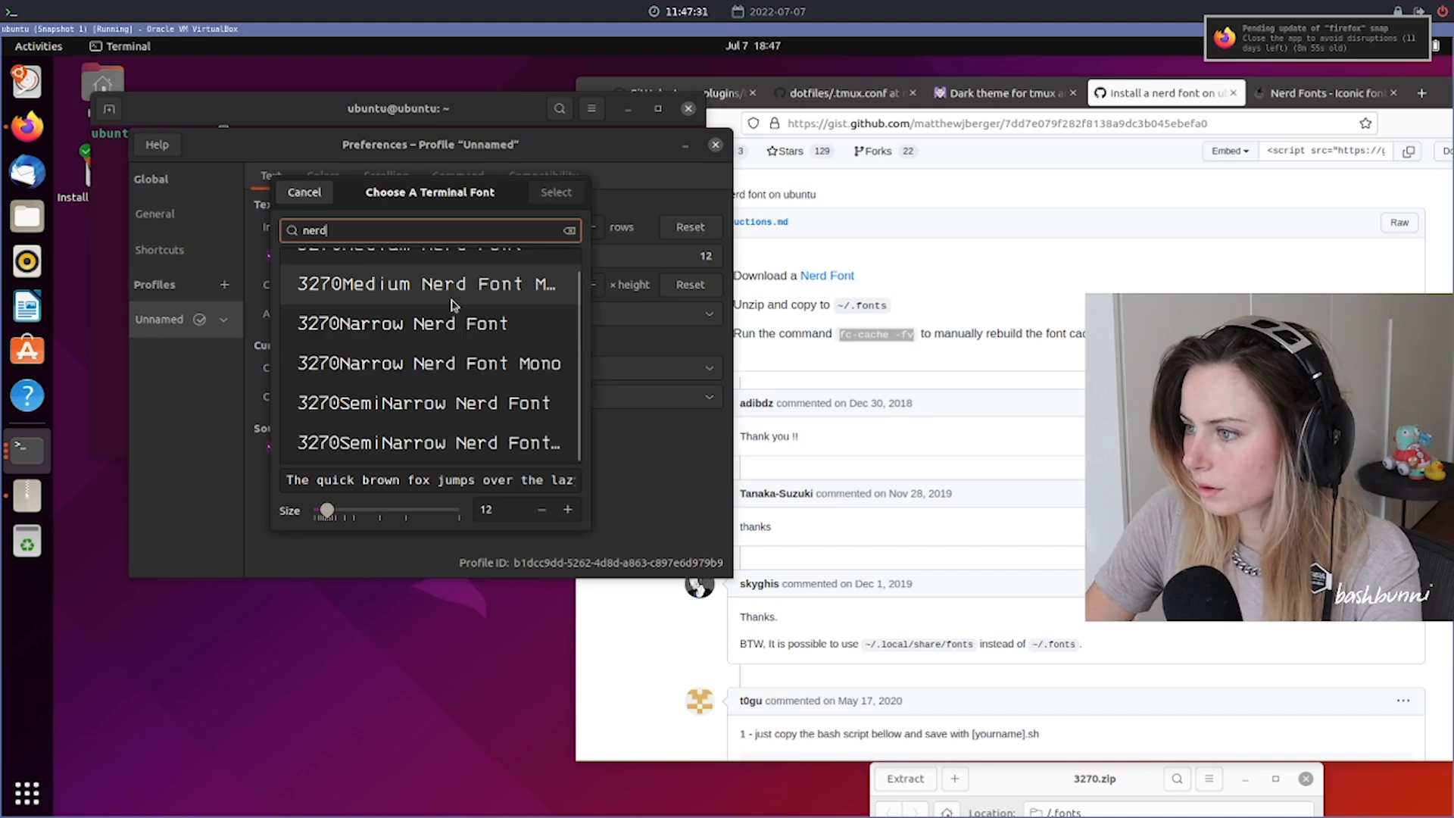
click(303, 192)
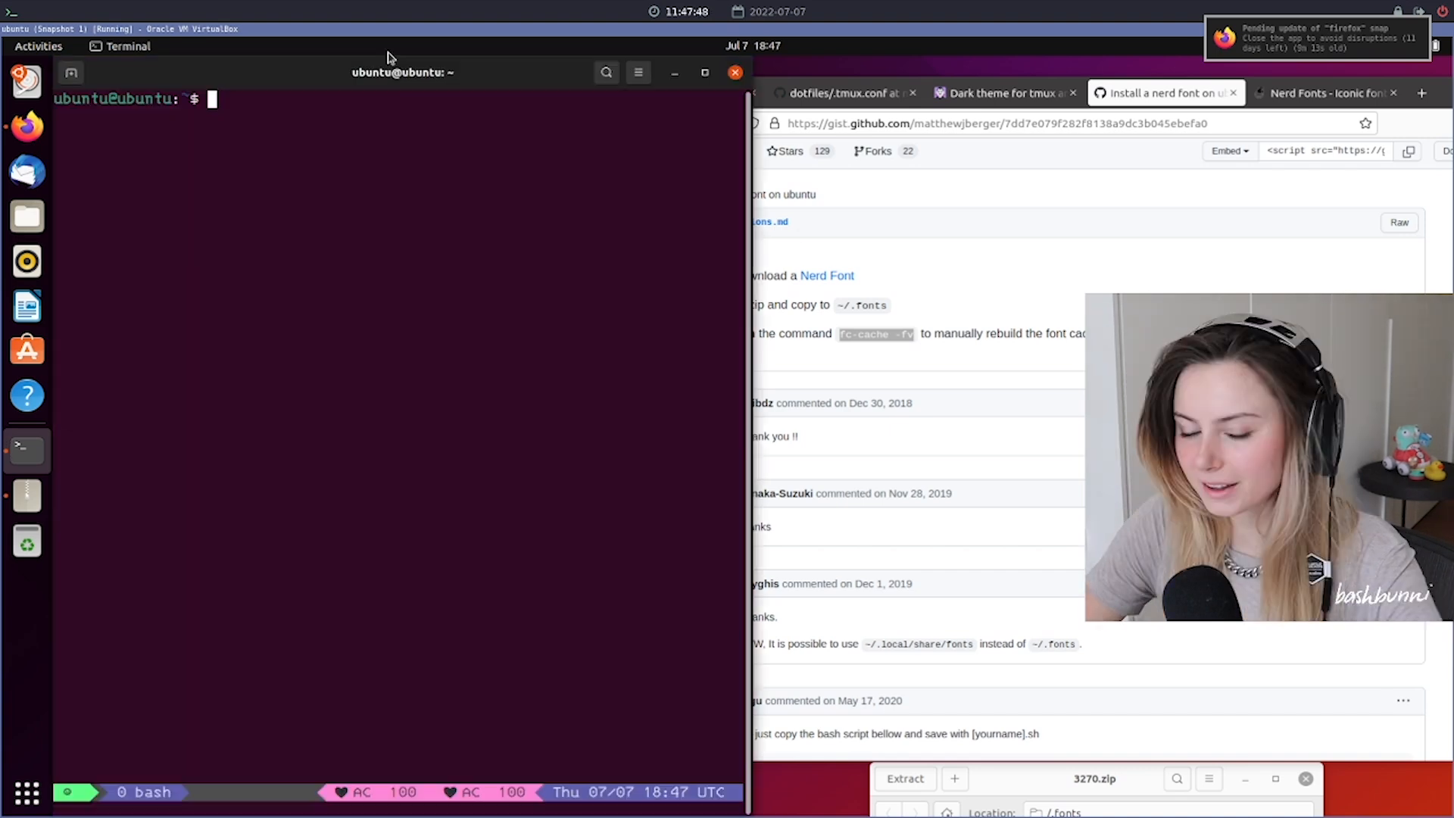
mouse_move(527, 767)
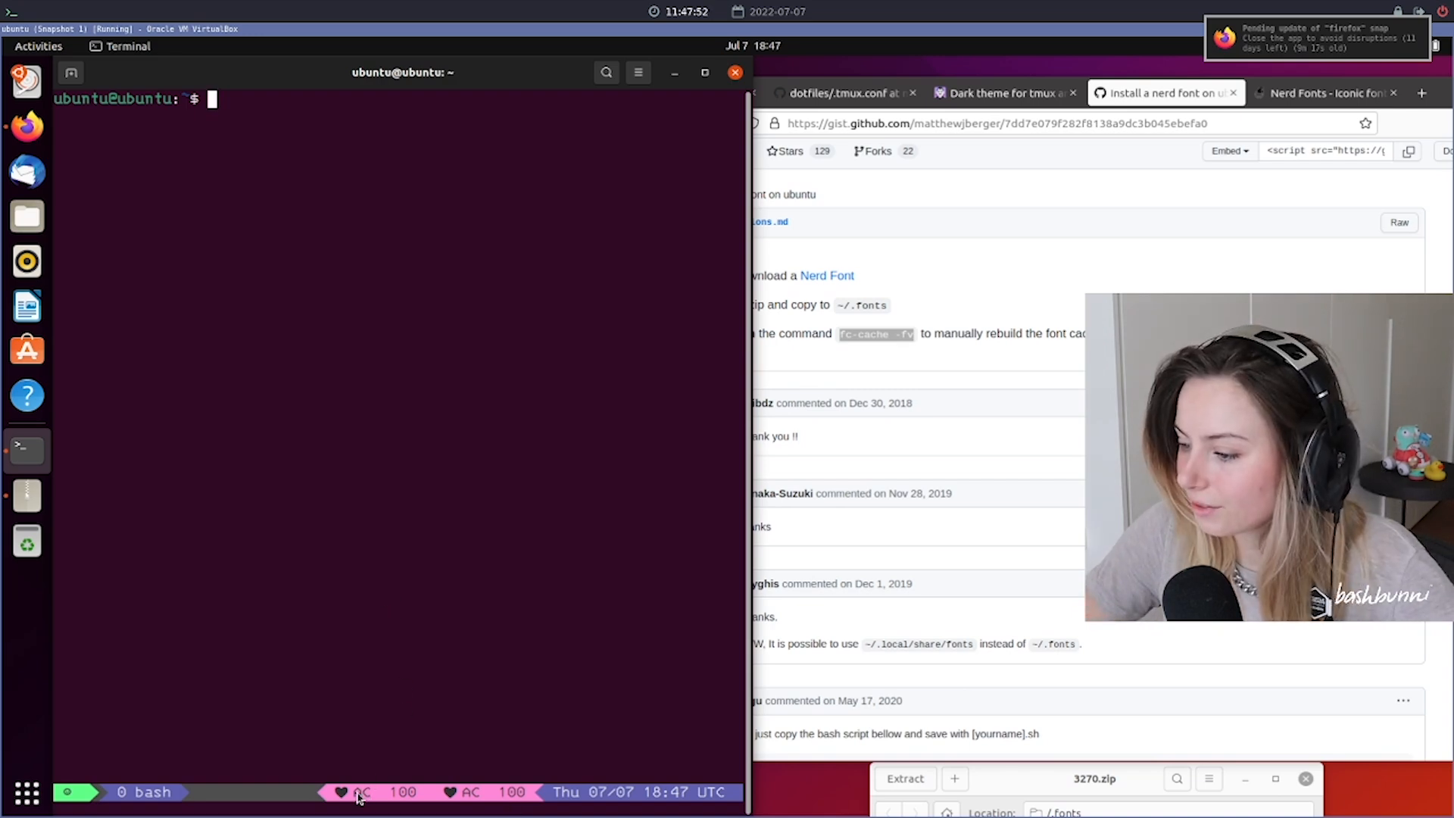
mouse_move(388, 157)
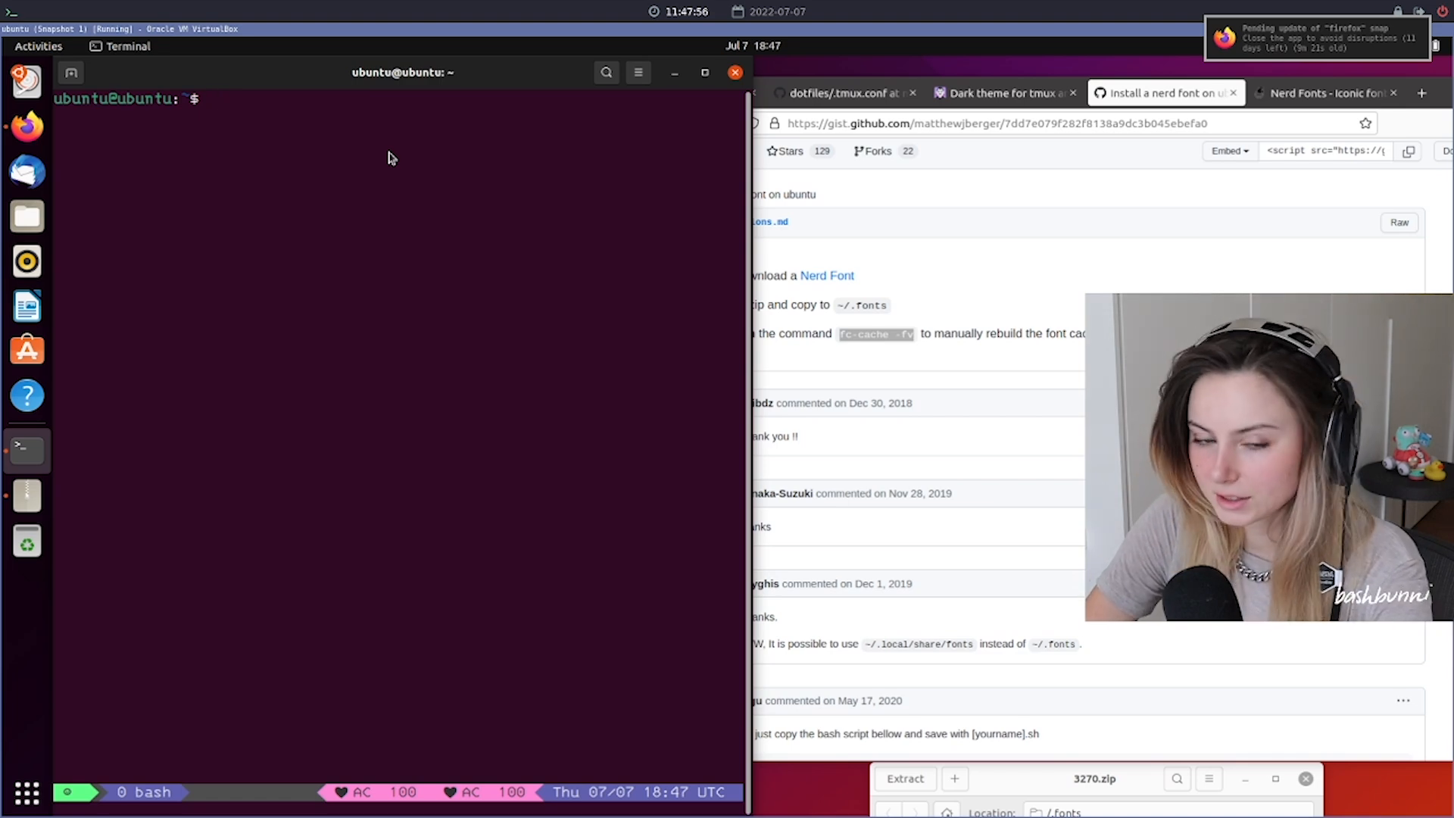
- Reopen .tmux.conf in vi to edit the tmux configuration
text(nvi)
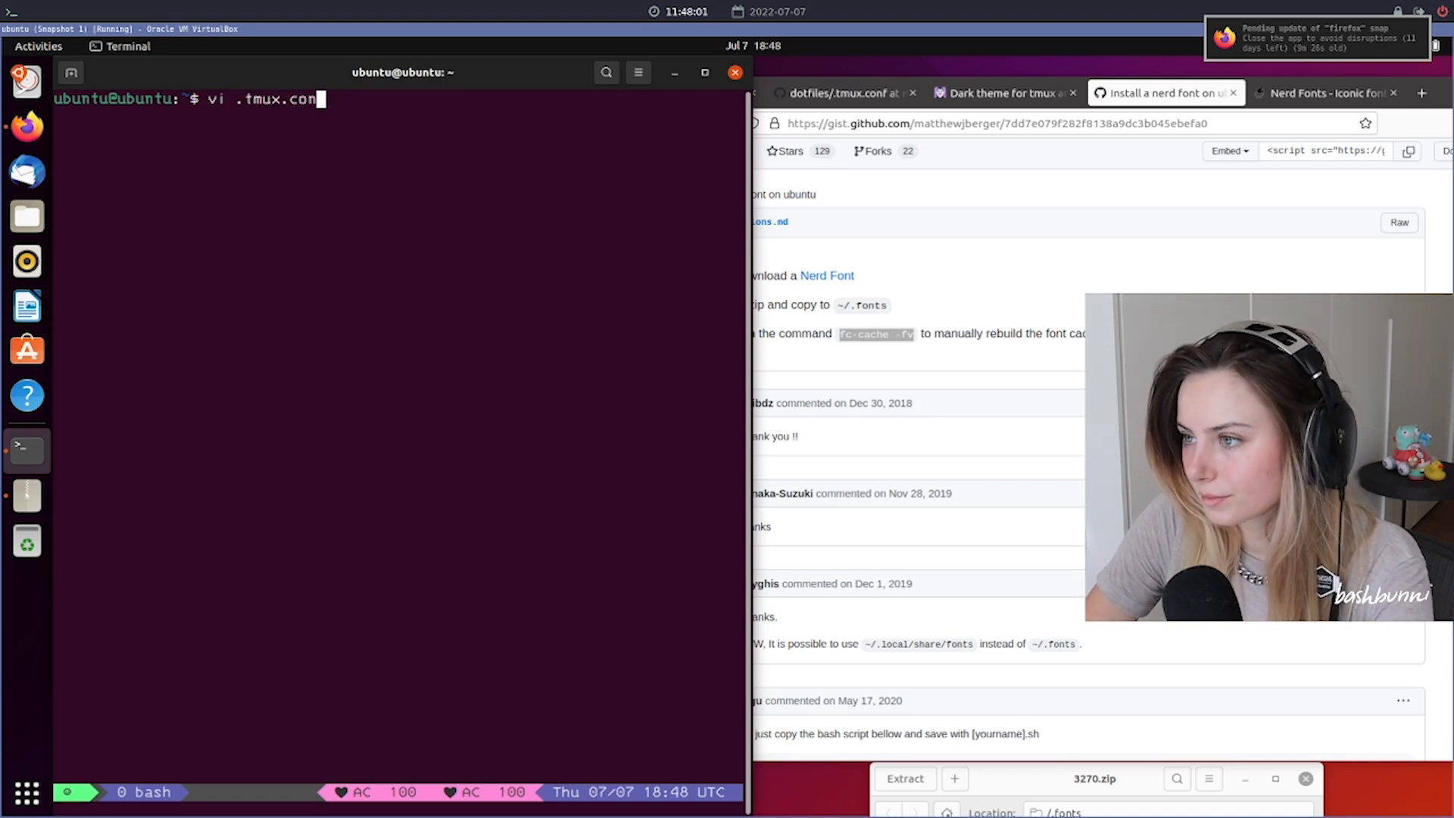
key(Return)
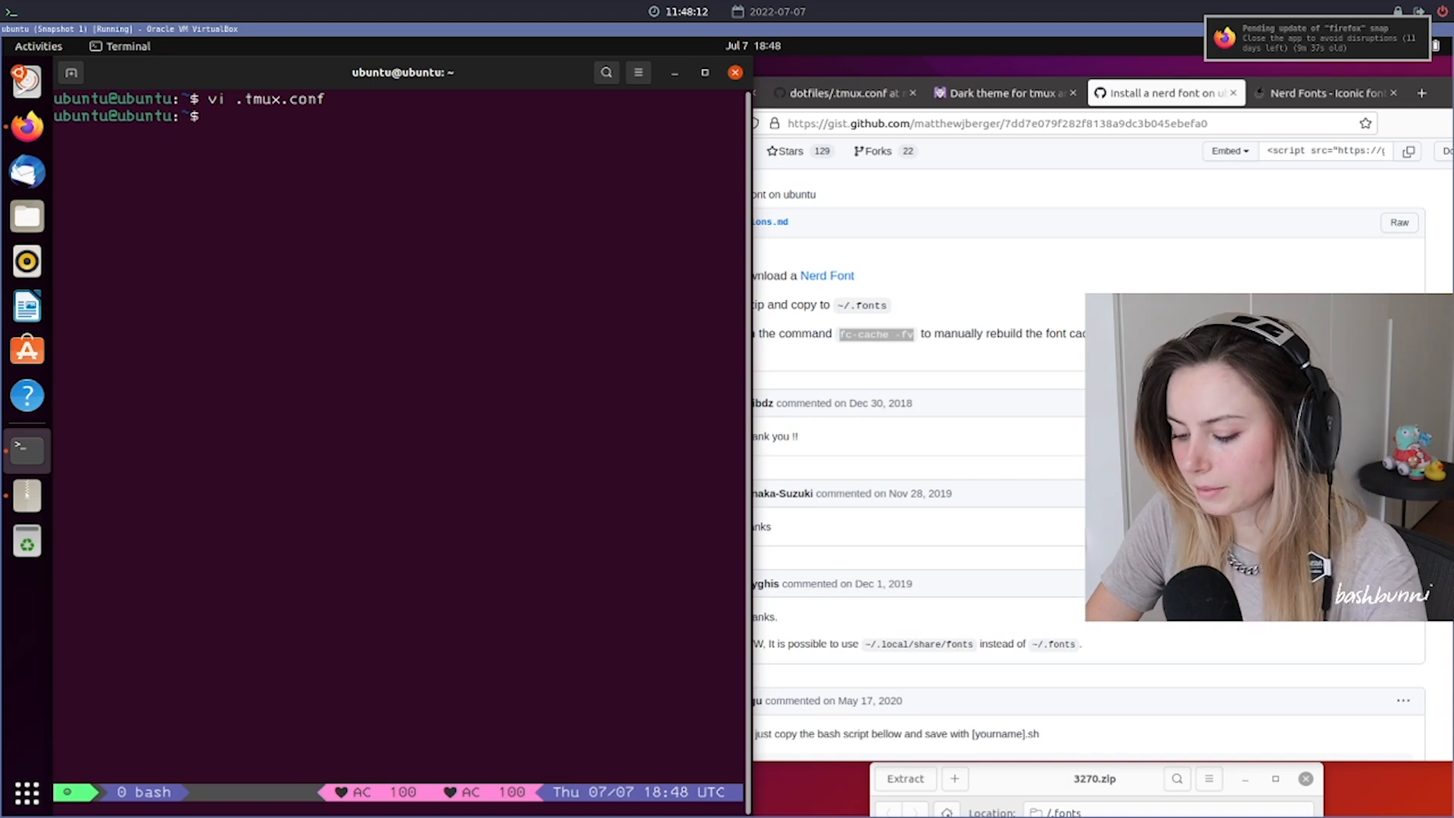
- Reload tmux so the Dracula bar shows only battery and date, then dismiss the message
key(Return)
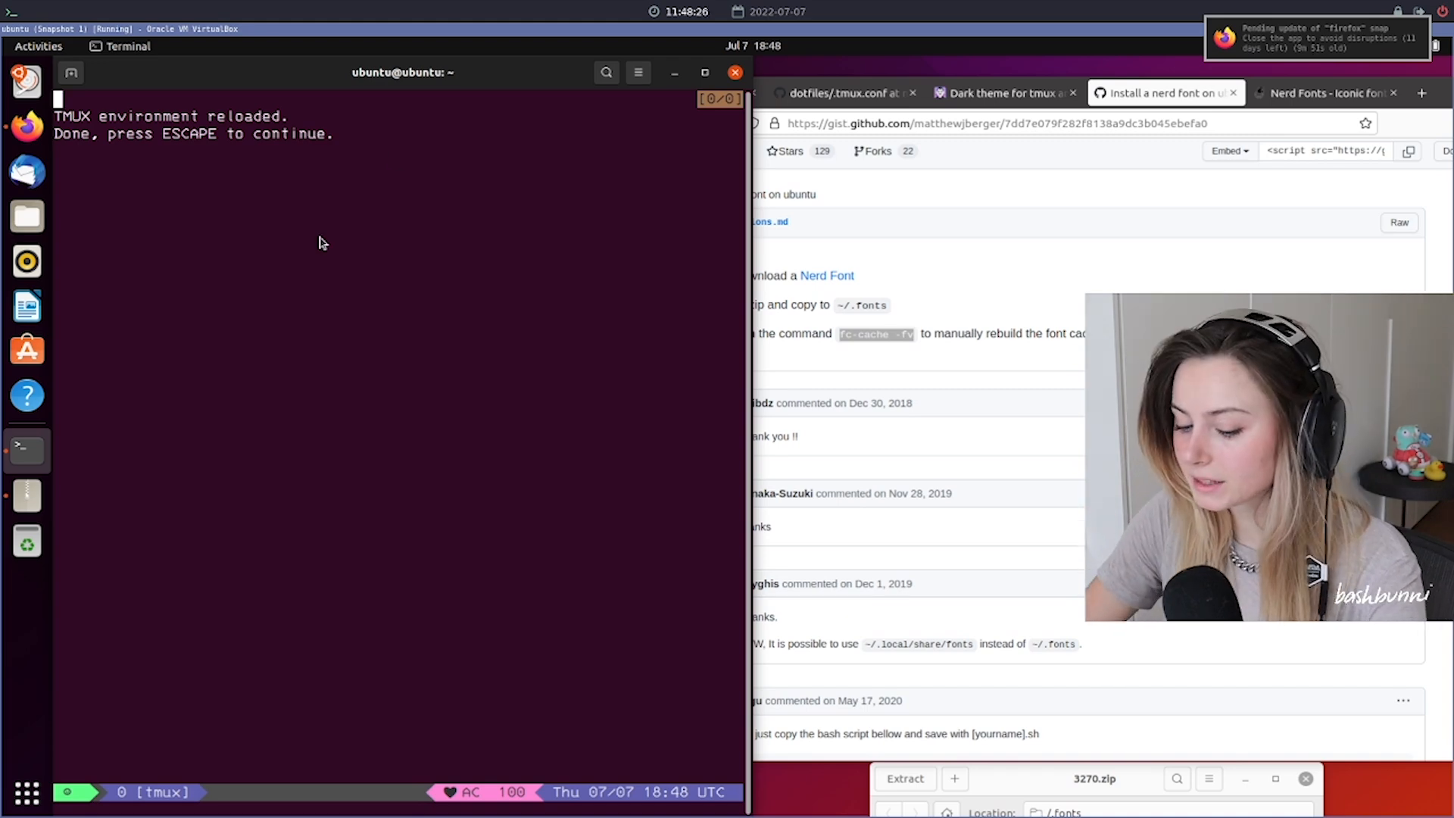
key(escape)
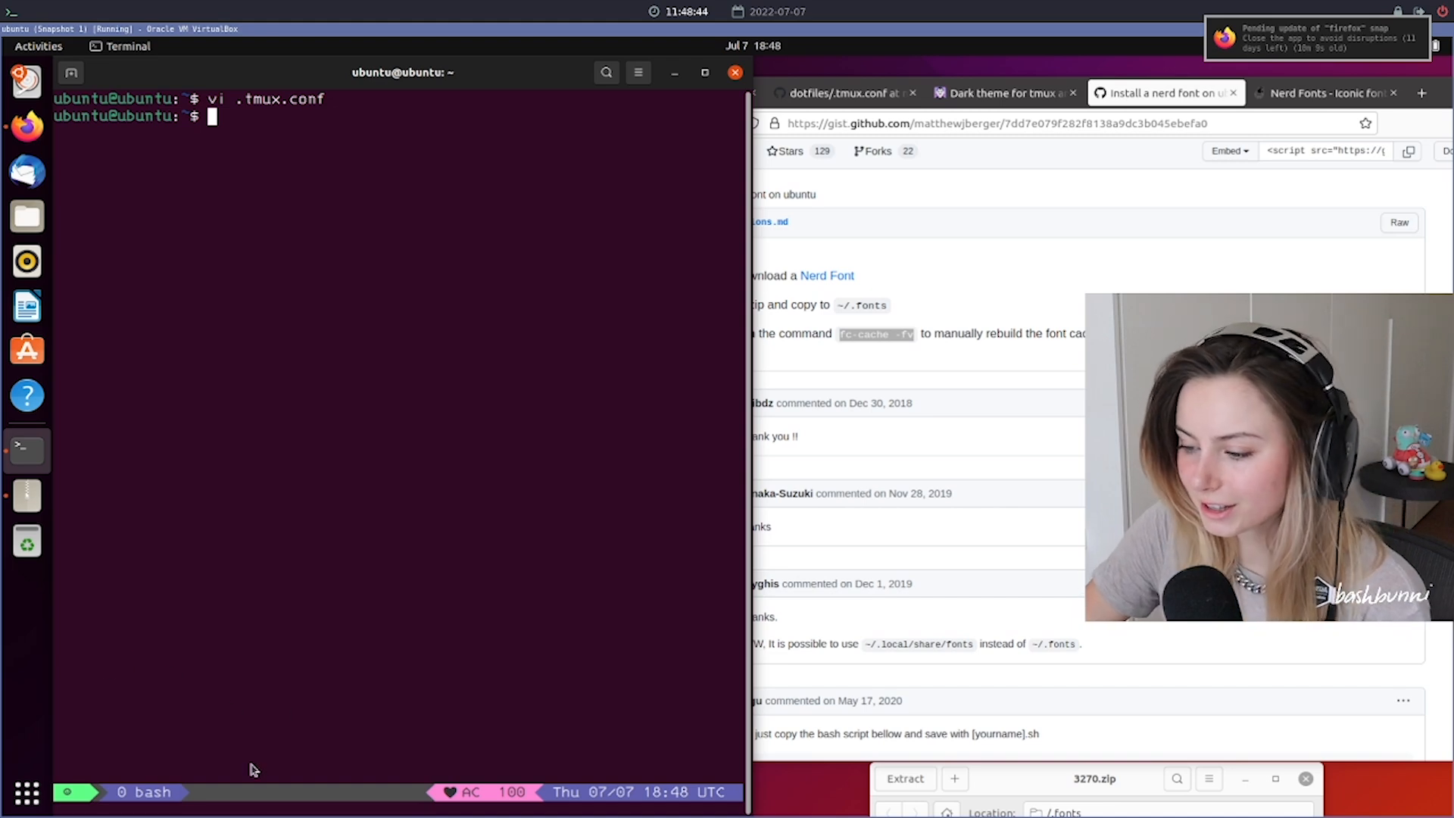
mouse_move(274, 319)
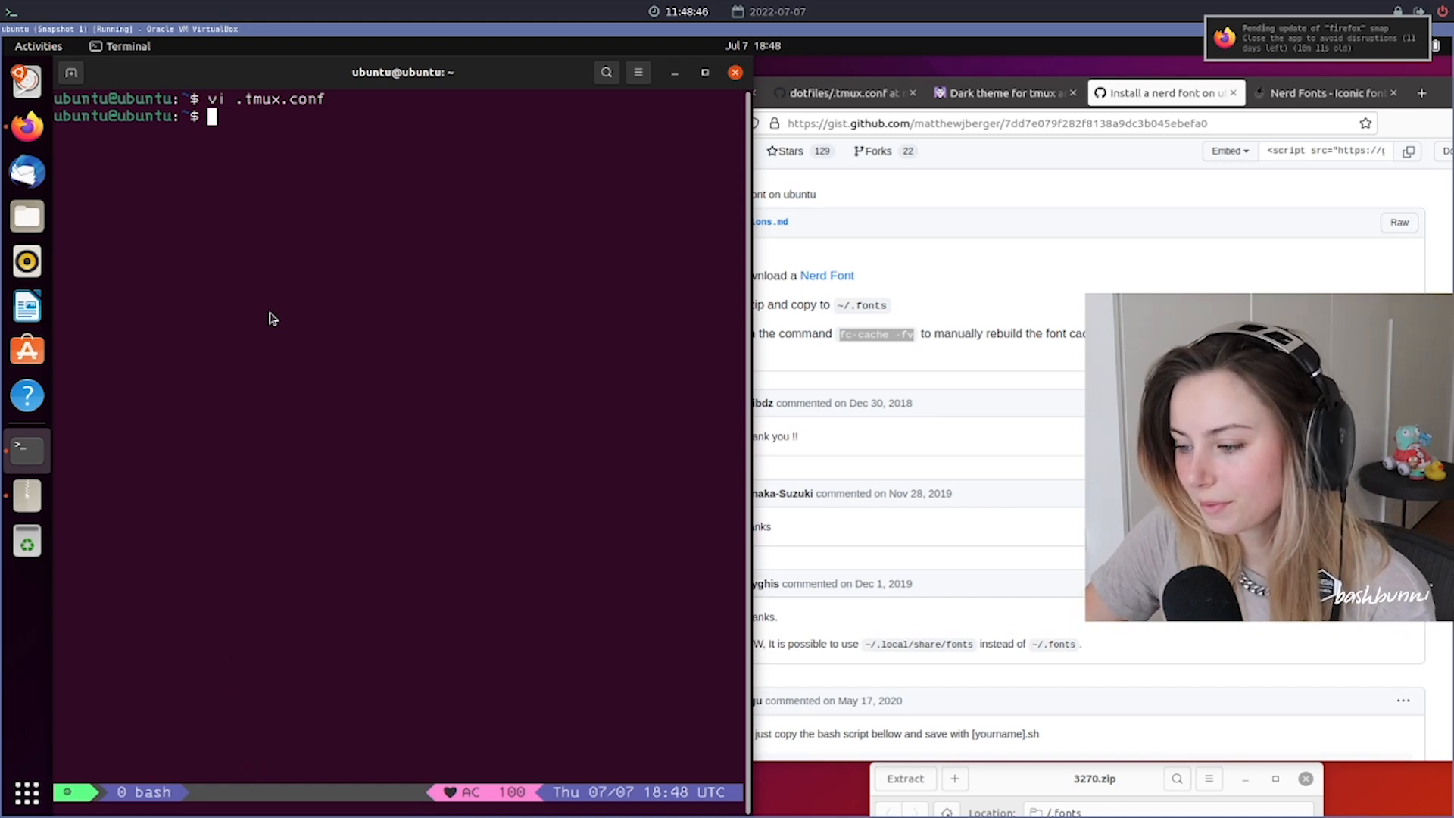